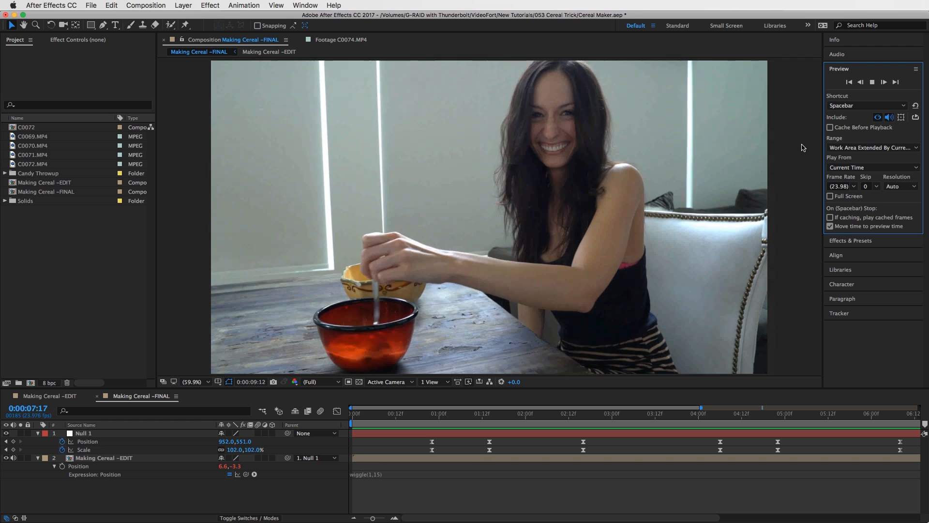
# Review the final composite at 2:17, switch to Making Cereal –EDIT and view C0070.MP4.
pyautogui.click(626, 414)
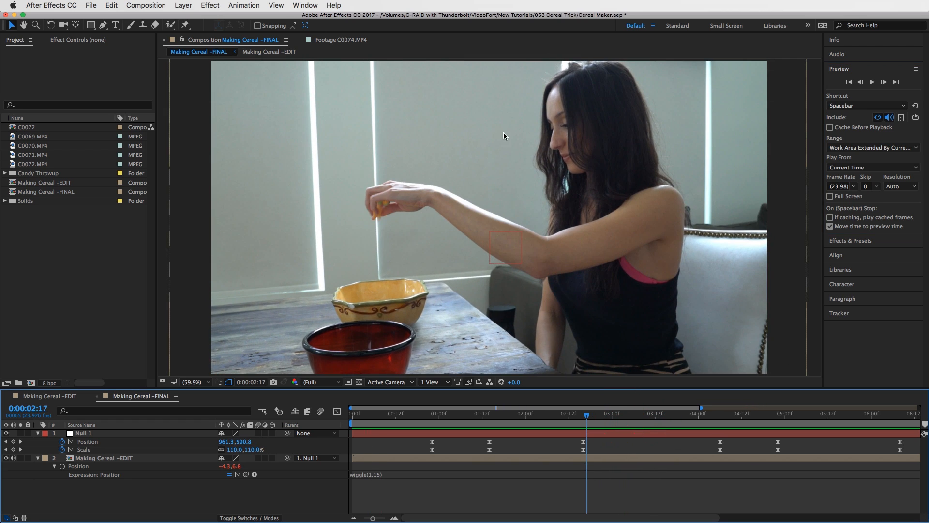
pyautogui.moveTo(519, 161)
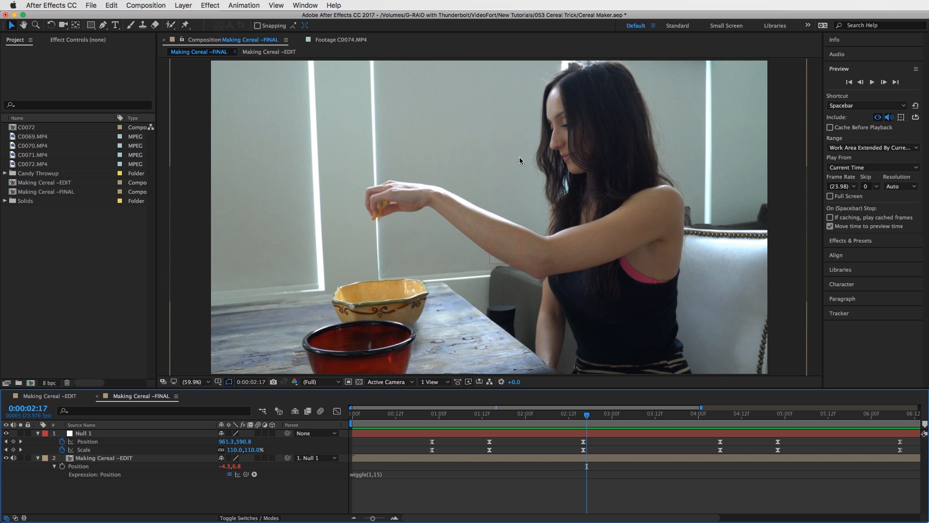
pyautogui.moveTo(521, 185)
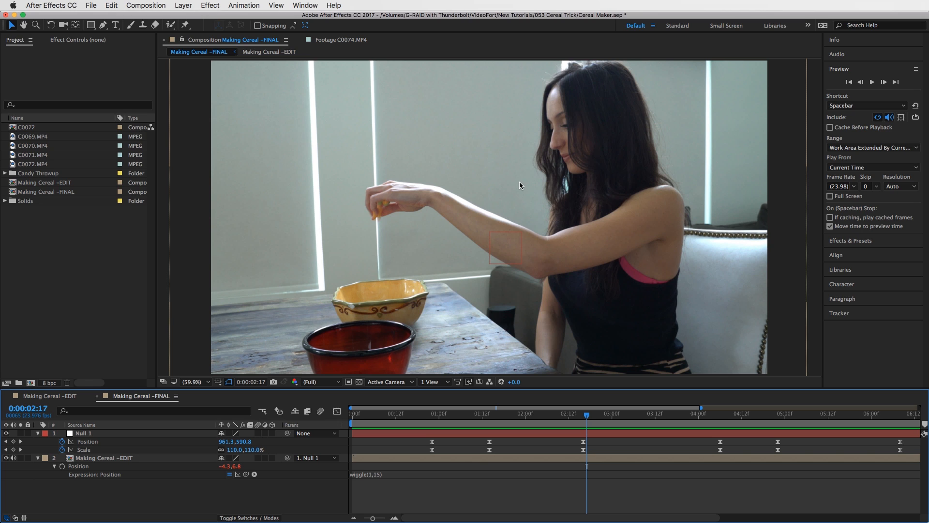
pyautogui.moveTo(515, 194)
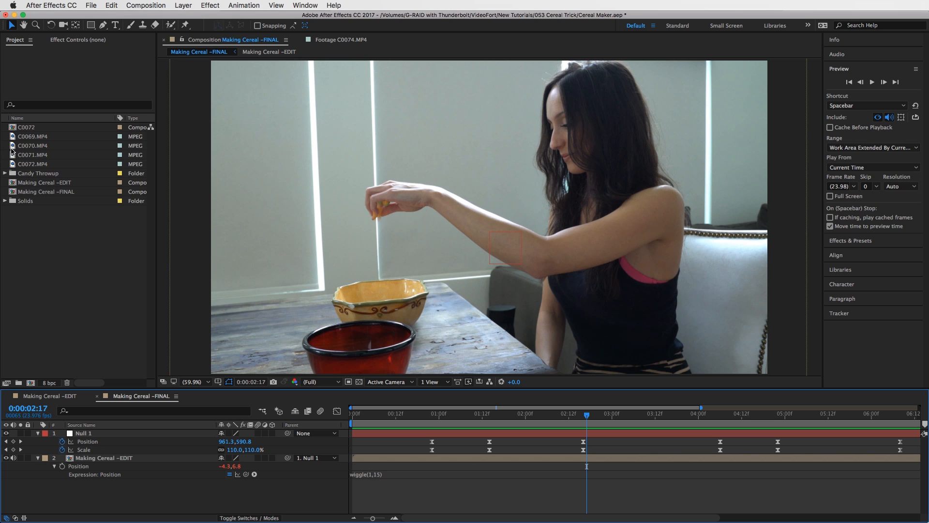
pyautogui.click(45, 396)
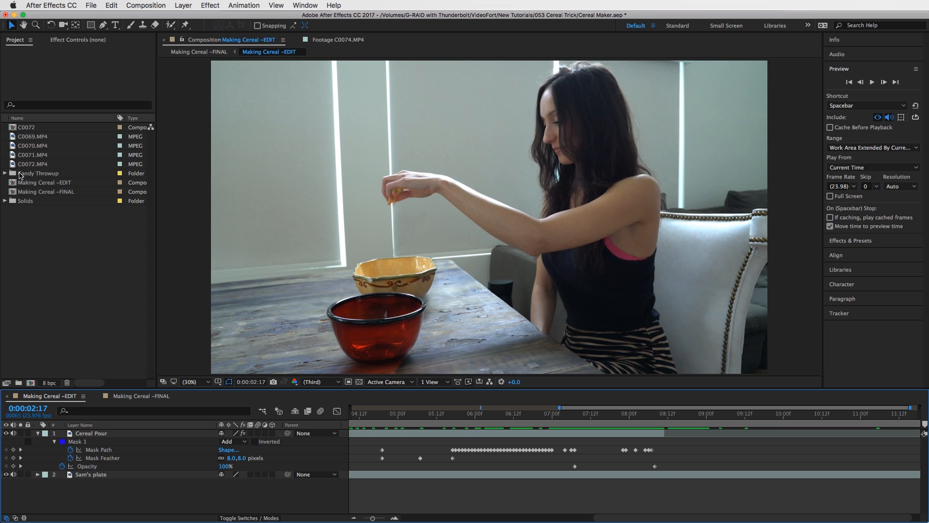
pyautogui.click(33, 145)
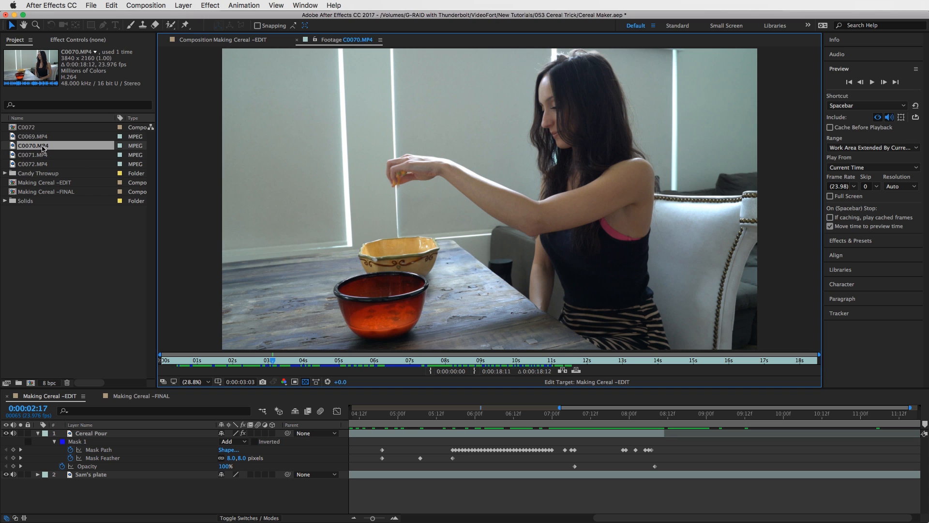
# View and play the C0069.MP4 milk-pour clip, skipping past the pour.
pyautogui.click(33, 137)
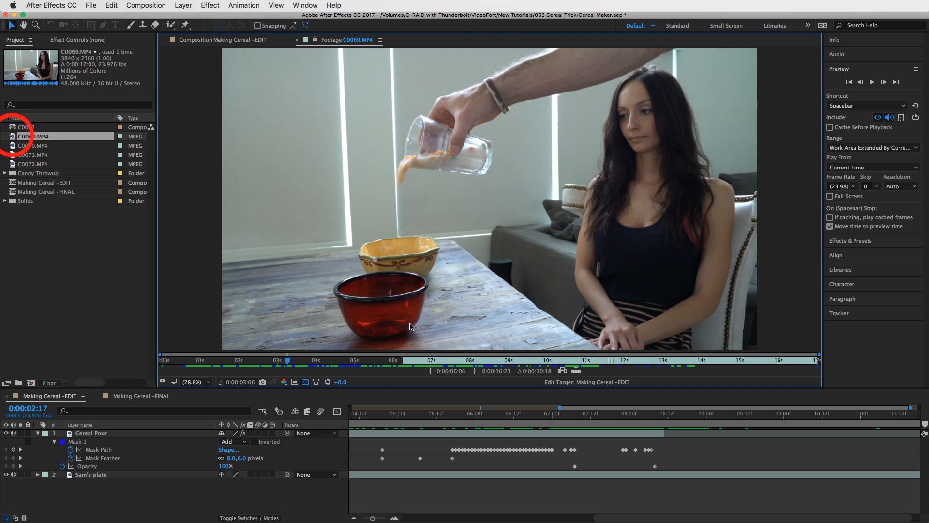
pyautogui.click(435, 360)
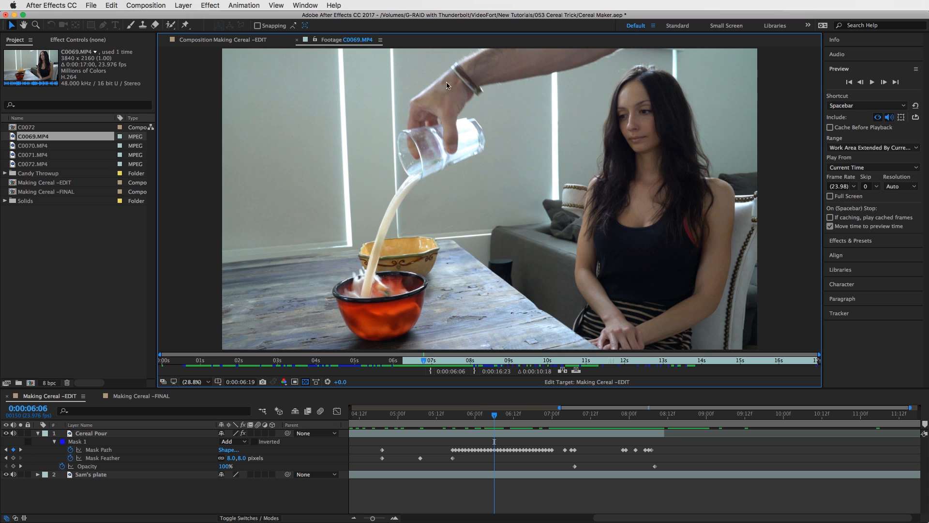
pyautogui.moveTo(394, 170)
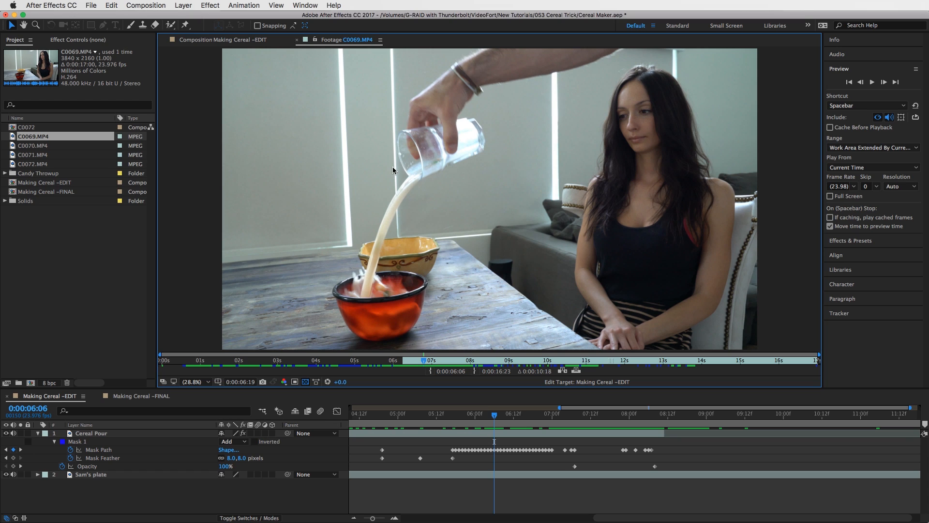
pyautogui.moveTo(598, 233)
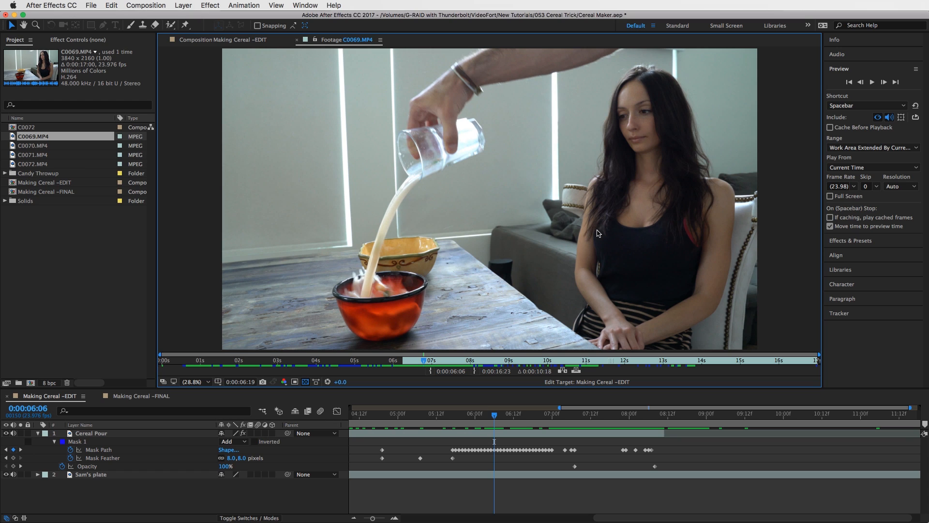
pyautogui.moveTo(412, 193)
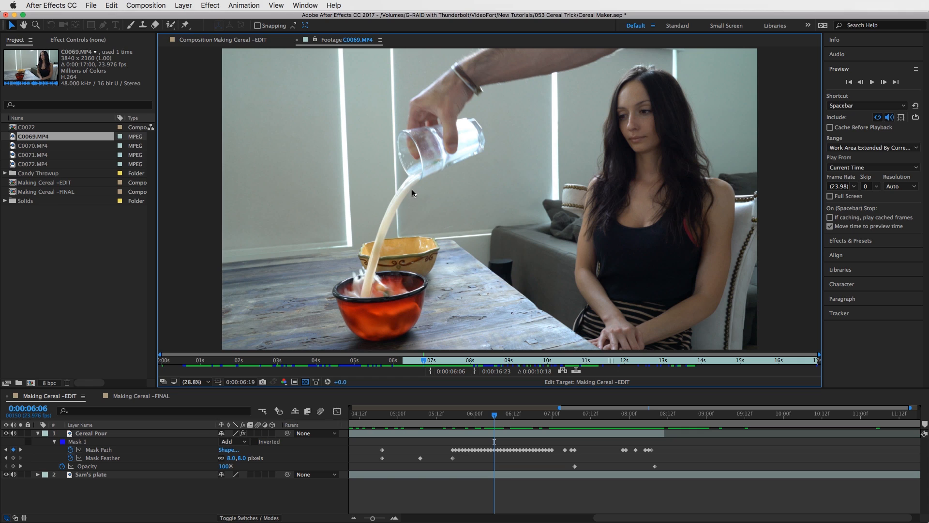
pyautogui.moveTo(461, 205)
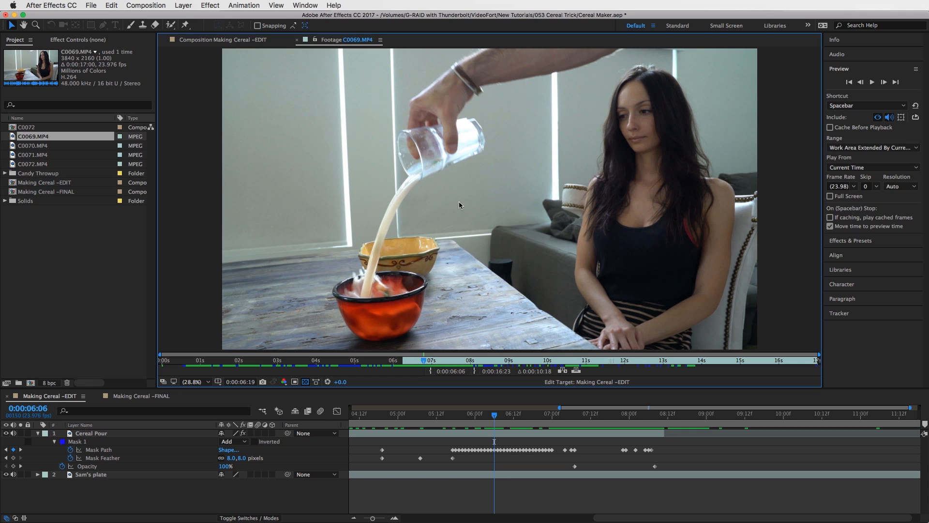
pyautogui.moveTo(414, 123)
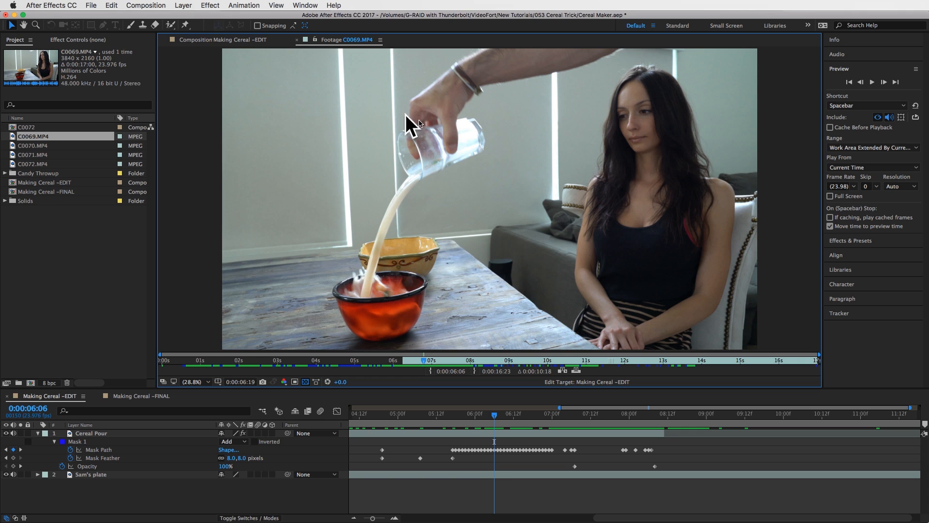
pyautogui.moveTo(494, 400)
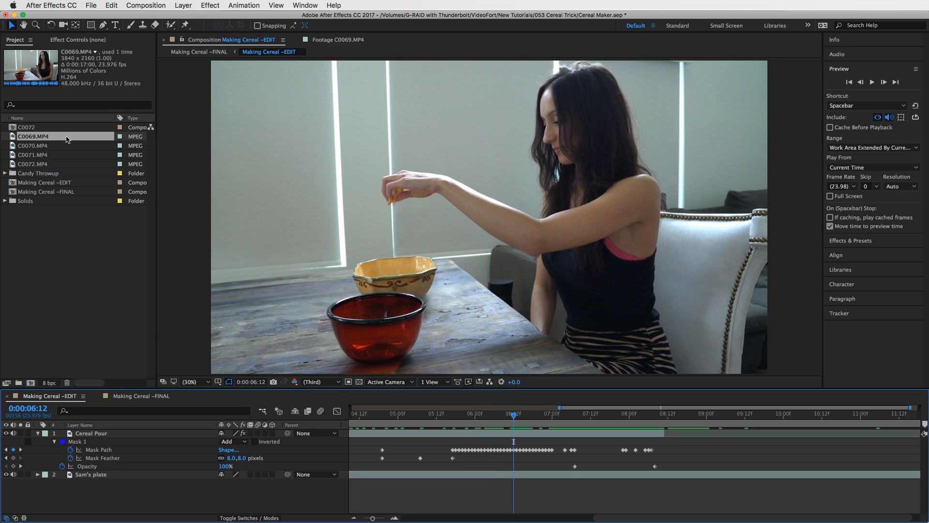
pyautogui.doubleClick(33, 135)
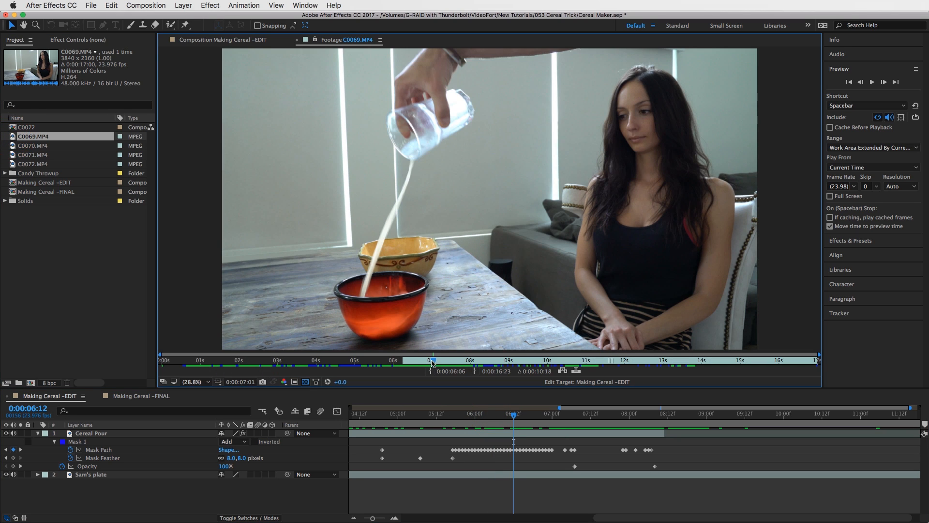
pyautogui.click(469, 360)
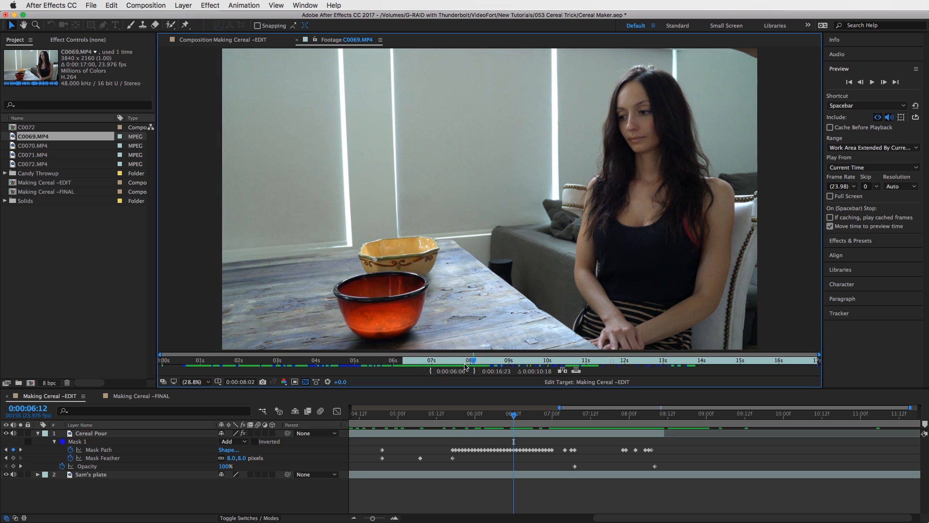
# Scrub to where the glass leaves frame and park the composition near 7 seconds.
pyautogui.click(448, 360)
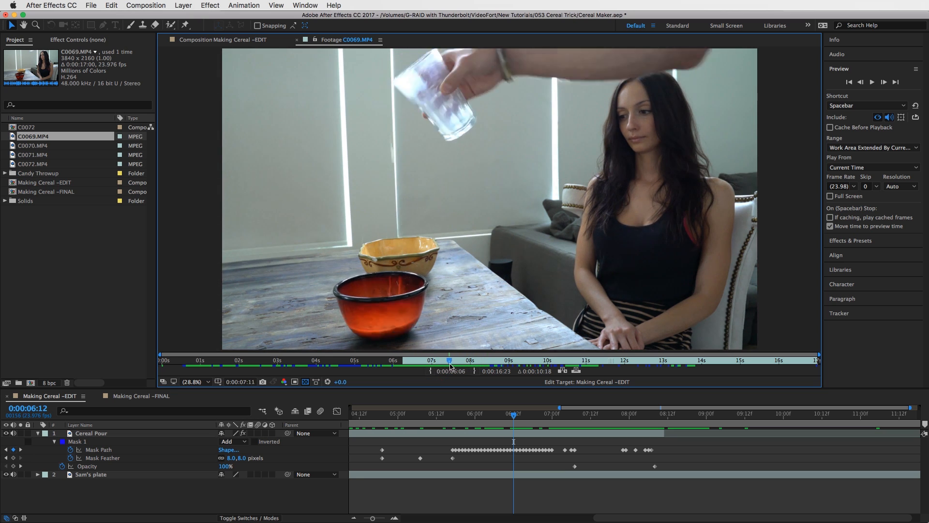
pyautogui.click(526, 360)
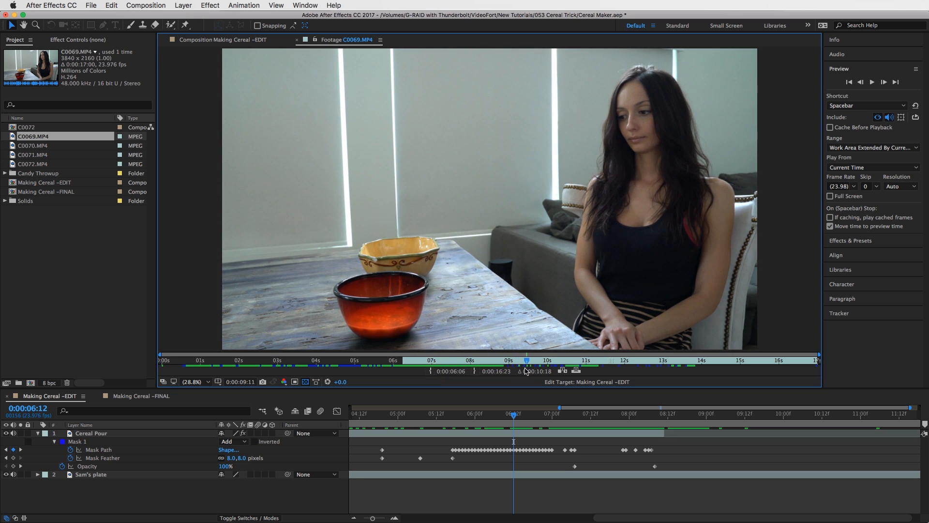
pyautogui.click(446, 360)
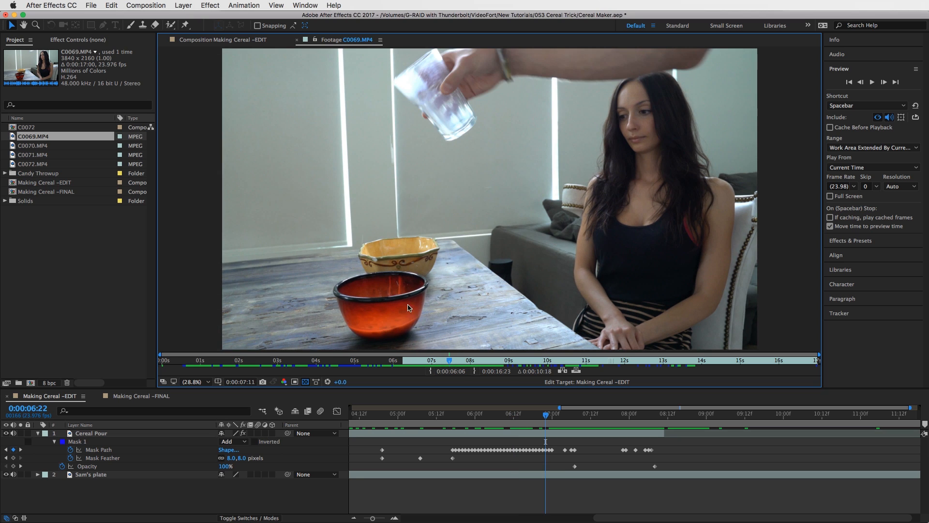
pyautogui.click(444, 363)
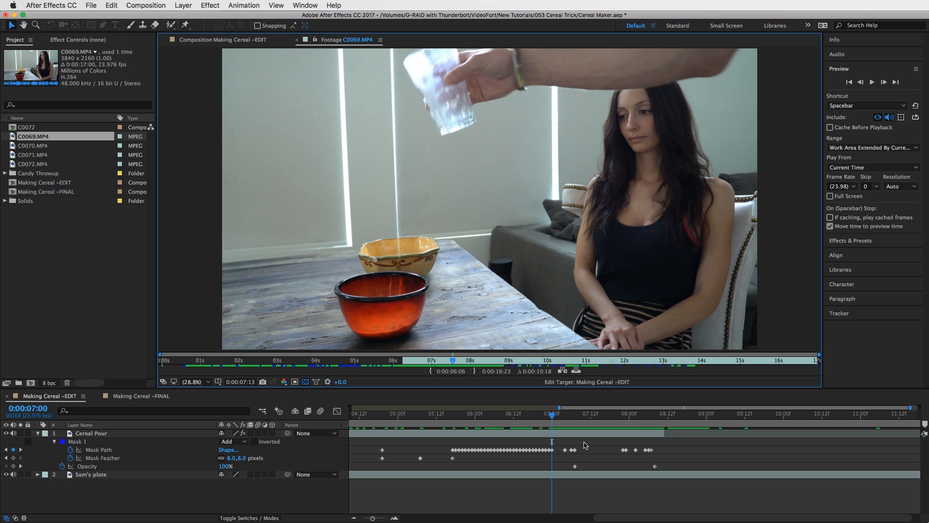
pyautogui.moveTo(450, 357)
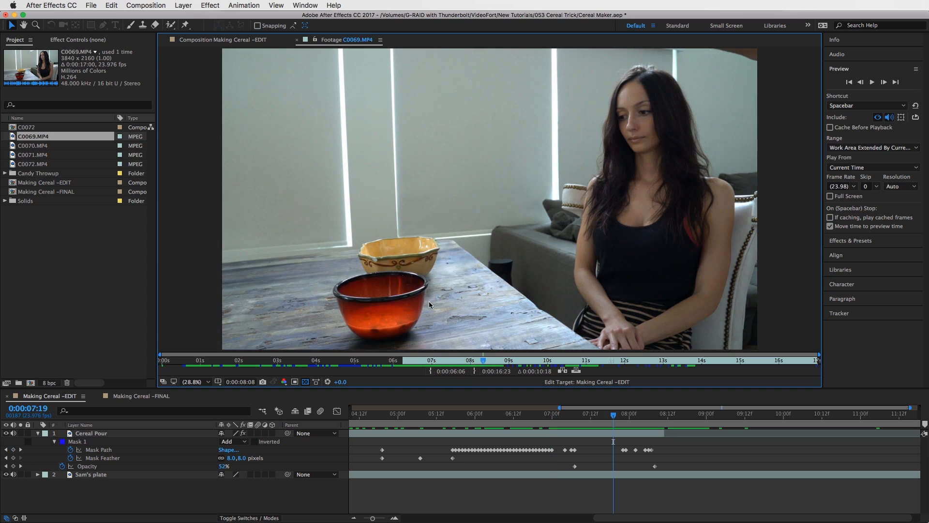
pyautogui.moveTo(392, 302)
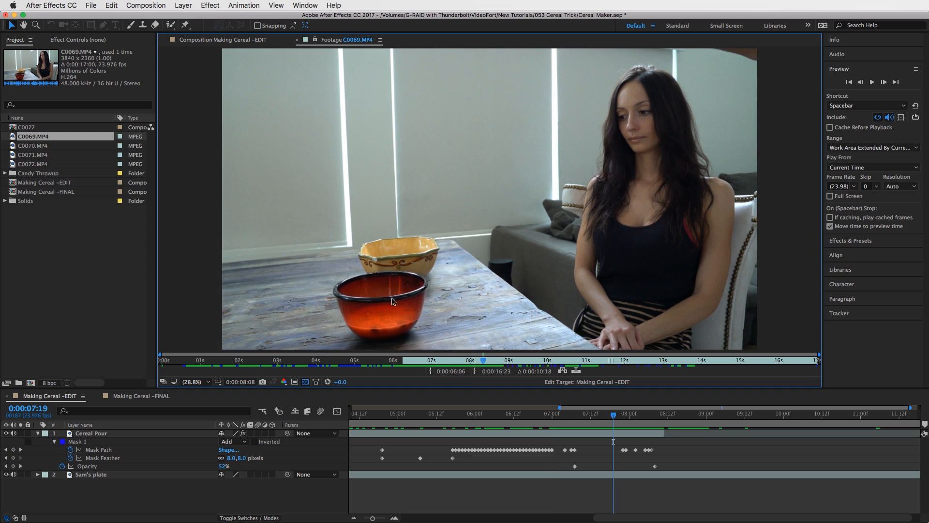
# Scrub C0070.MP4 from the reach toward the bowl back to about 3 seconds in.
pyautogui.click(485, 360)
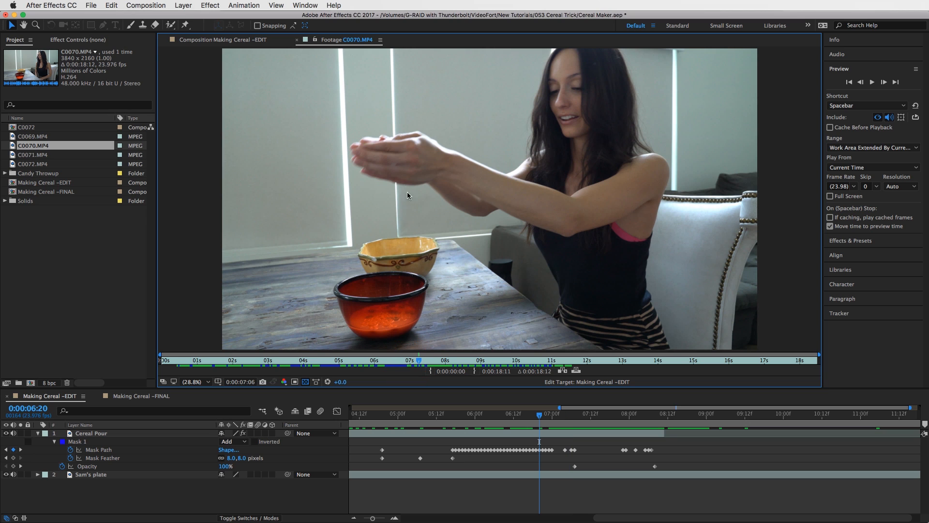
pyautogui.click(418, 360)
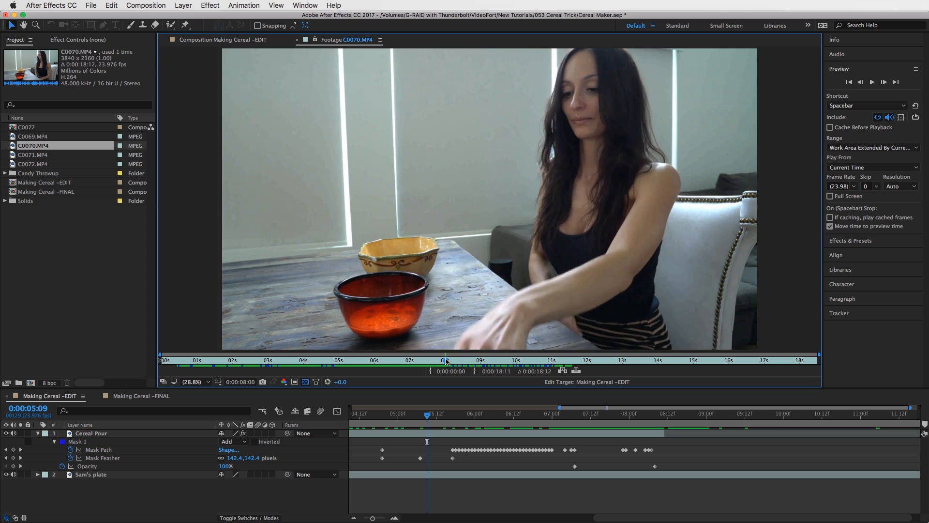
pyautogui.click(307, 360)
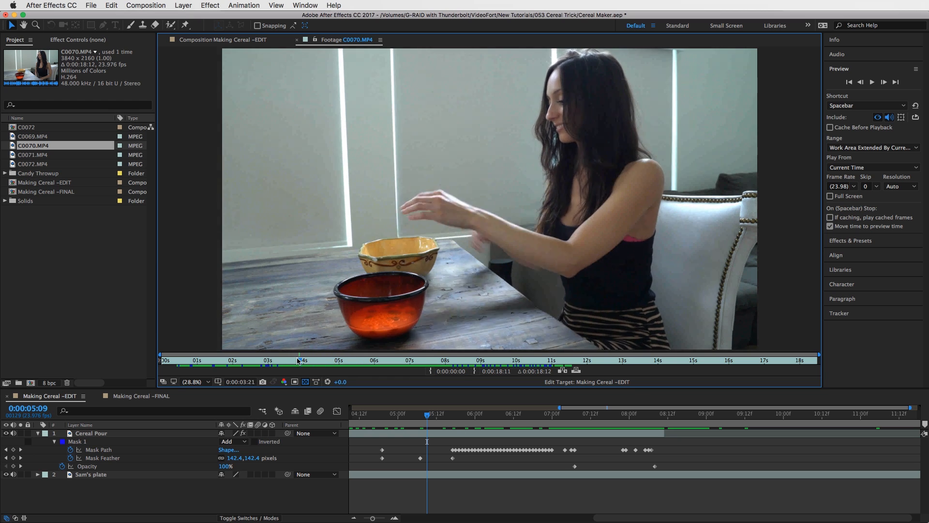
pyautogui.click(213, 360)
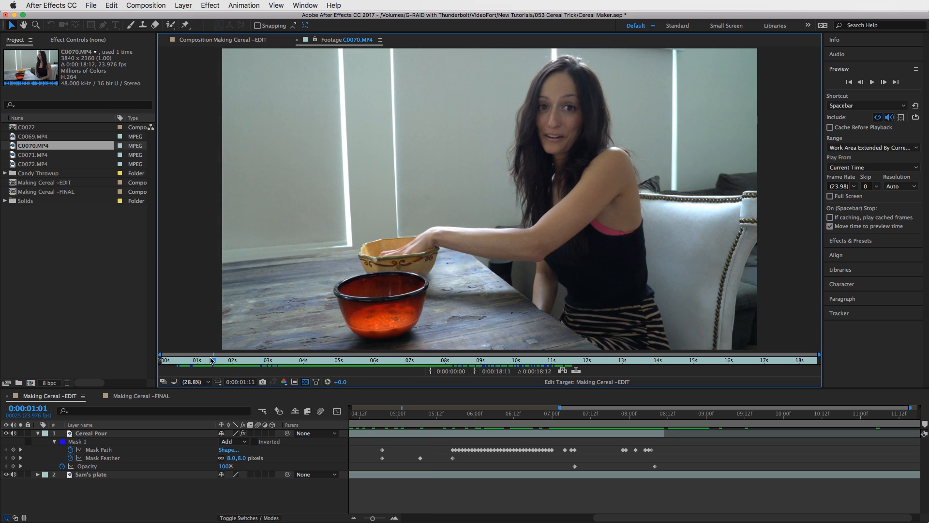
pyautogui.click(270, 360)
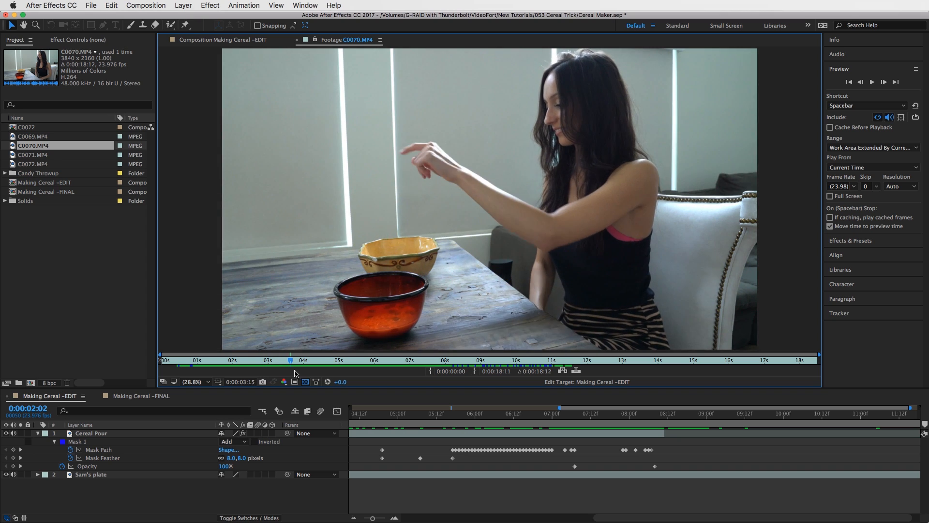
# Review the later cereal-stirring frames, then return to the Making Cereal -EDIT composition.
pyautogui.click(223, 360)
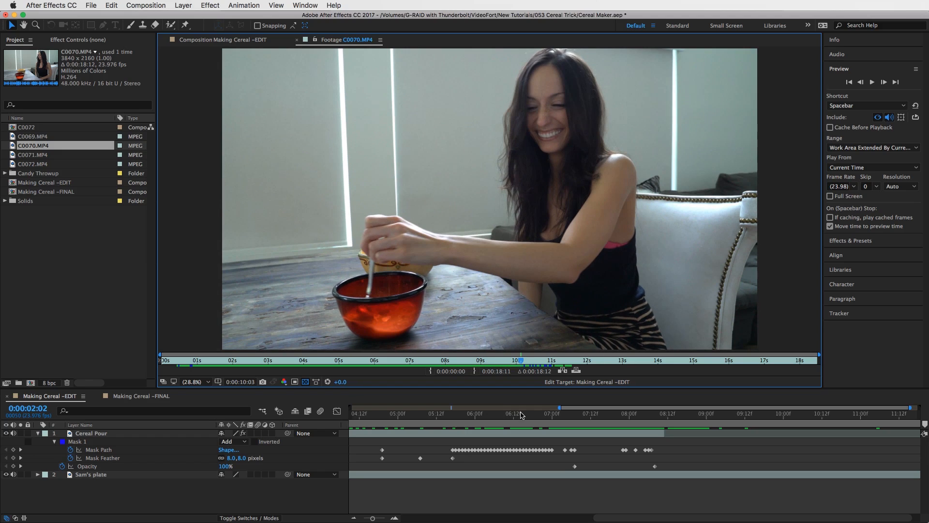
pyautogui.click(761, 413)
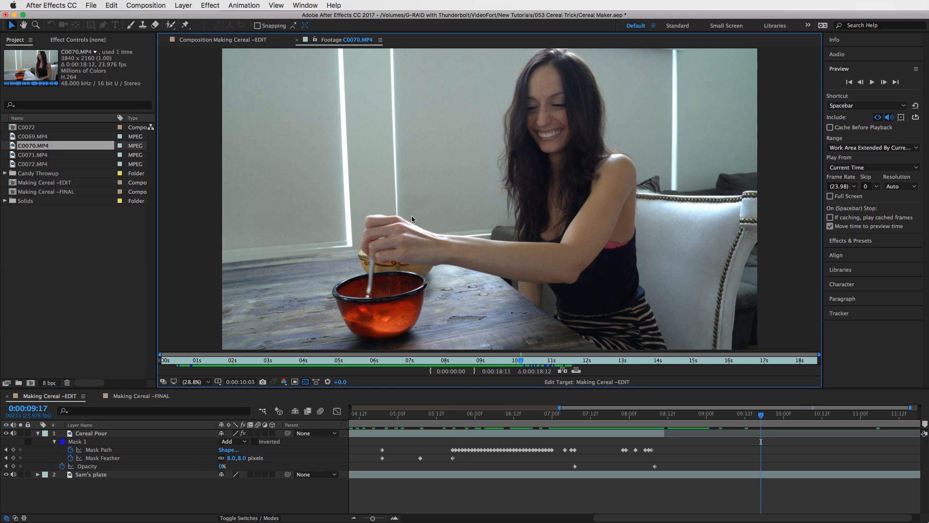
pyautogui.moveTo(501, 339)
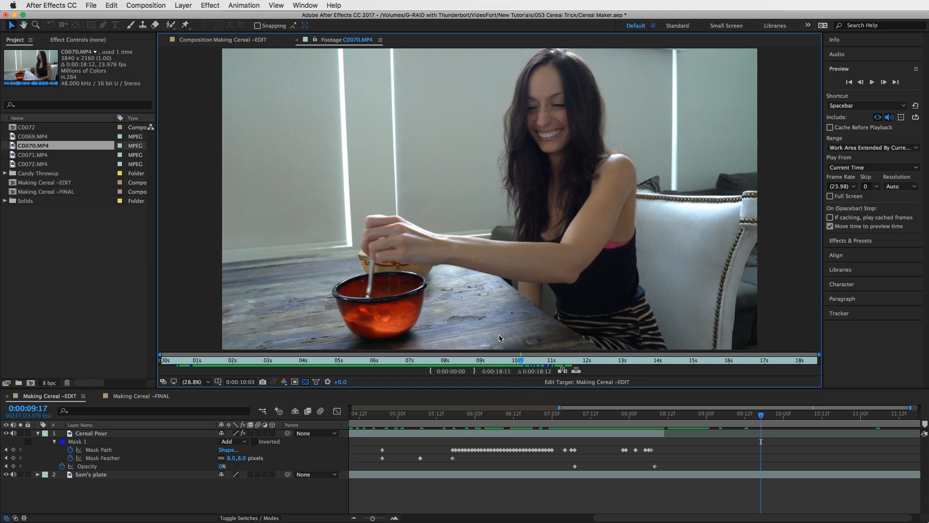
pyautogui.click(499, 360)
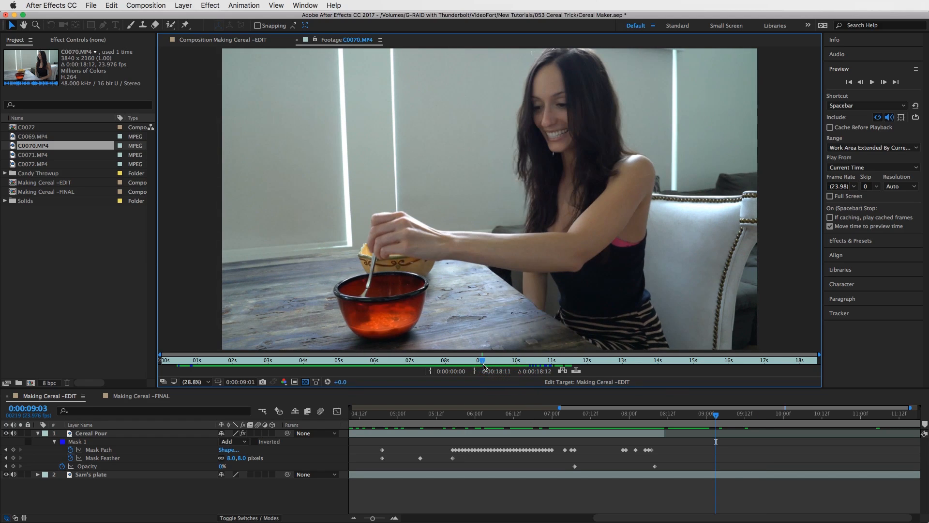
pyautogui.click(483, 360)
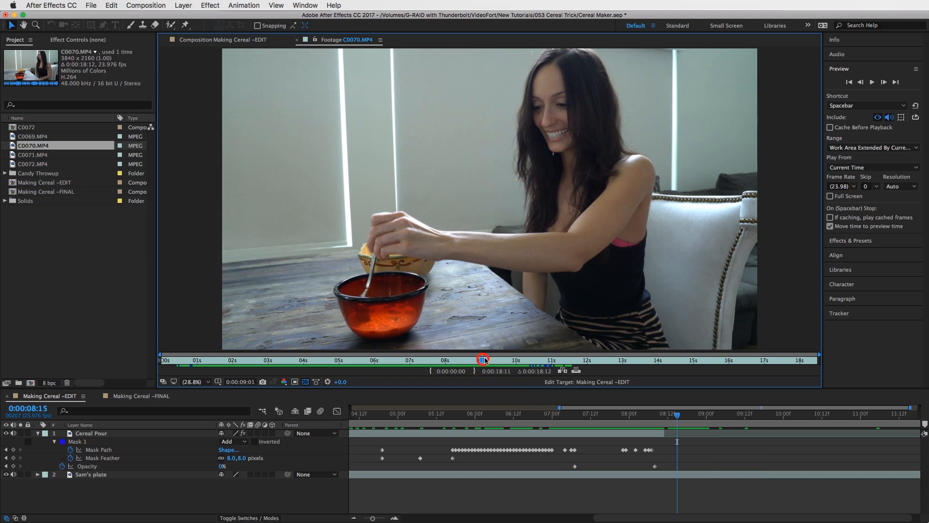
pyautogui.click(502, 360)
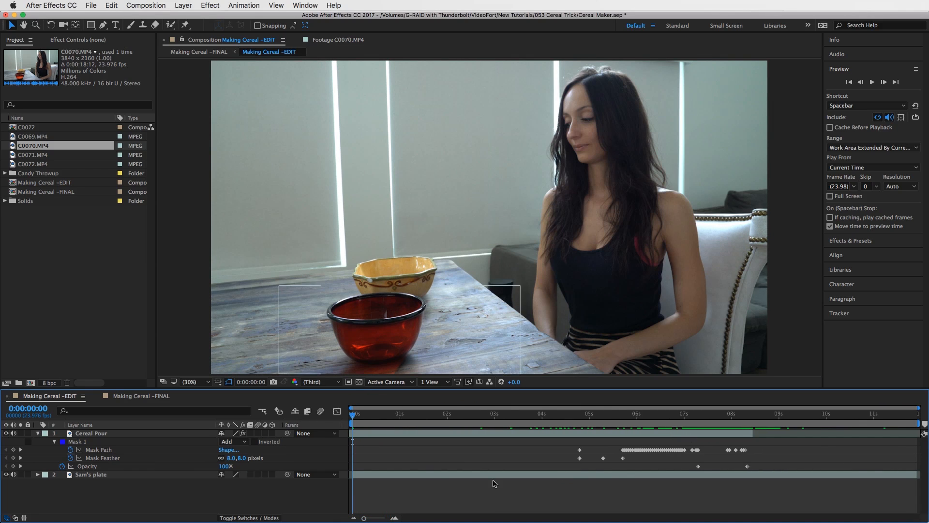
pyautogui.click(91, 475)
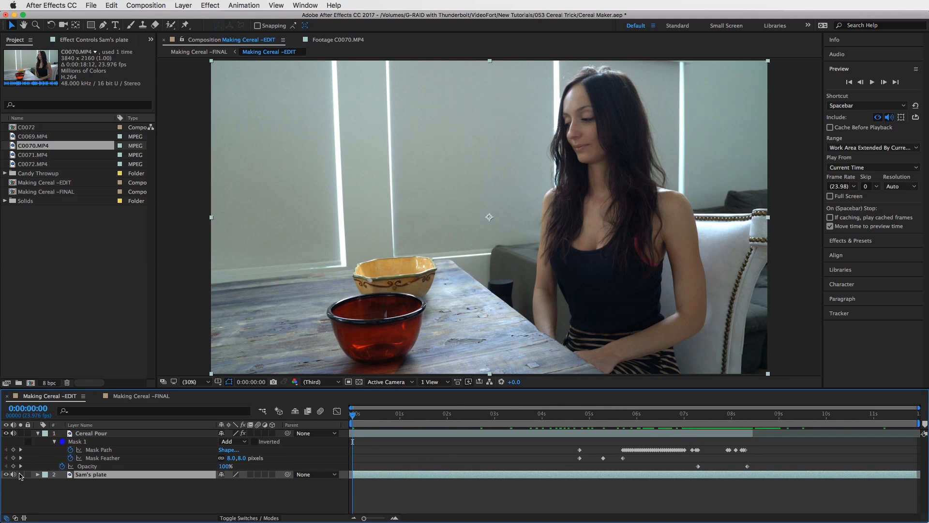
pyautogui.click(352, 415)
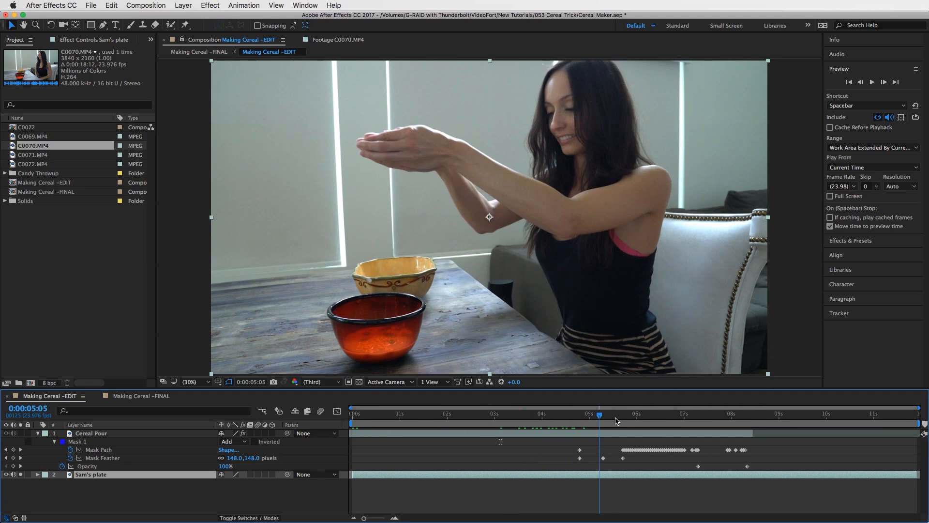
pyautogui.click(761, 413)
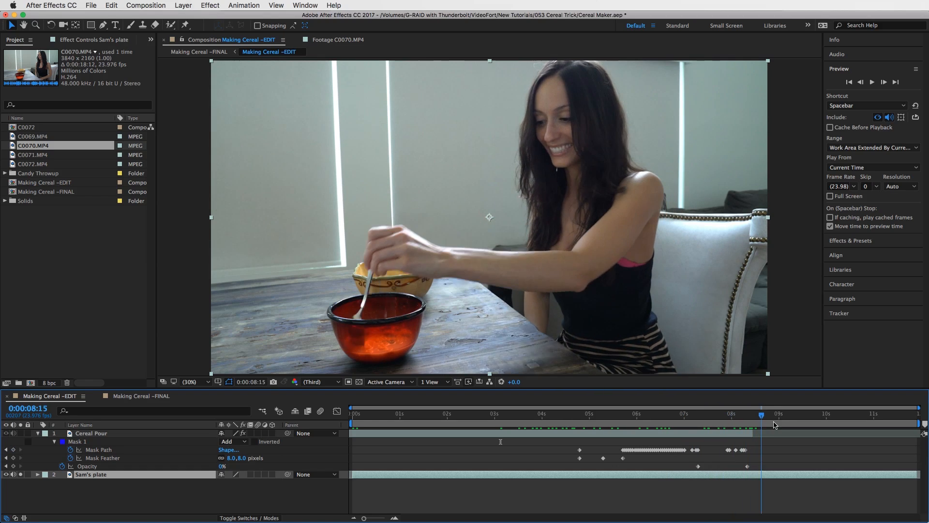
pyautogui.click(516, 413)
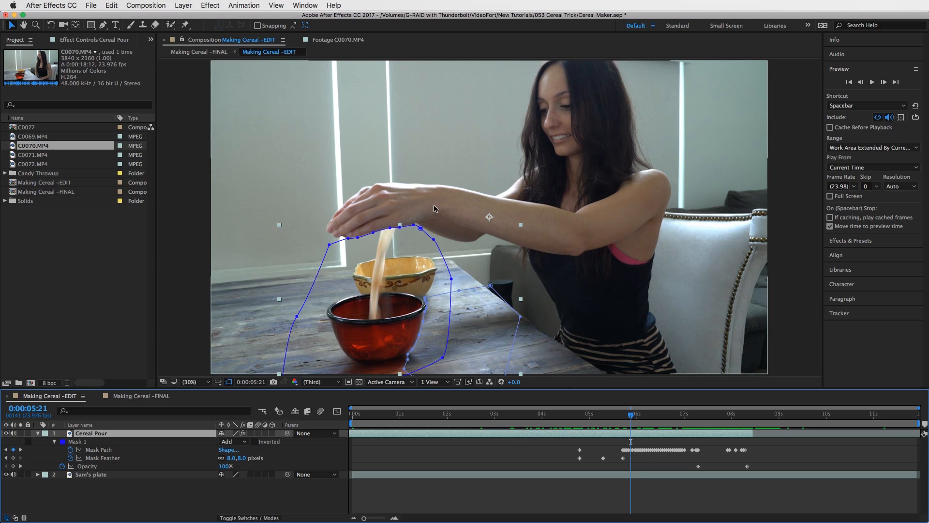
pyautogui.moveTo(575, 240)
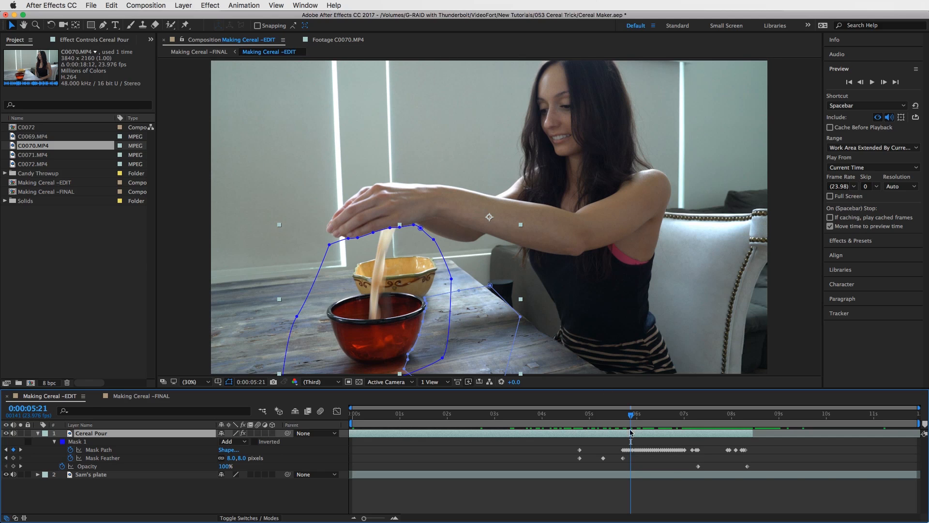
pyautogui.click(527, 413)
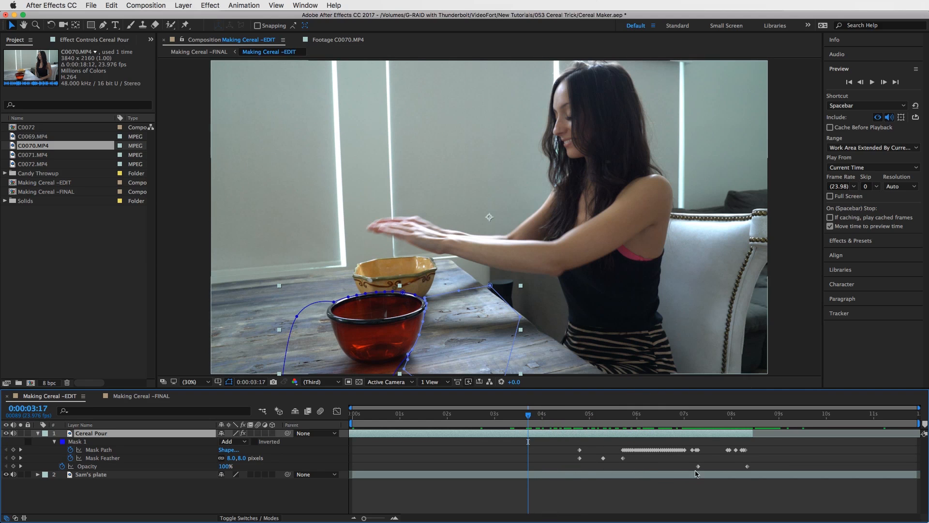
pyautogui.moveTo(540, 405)
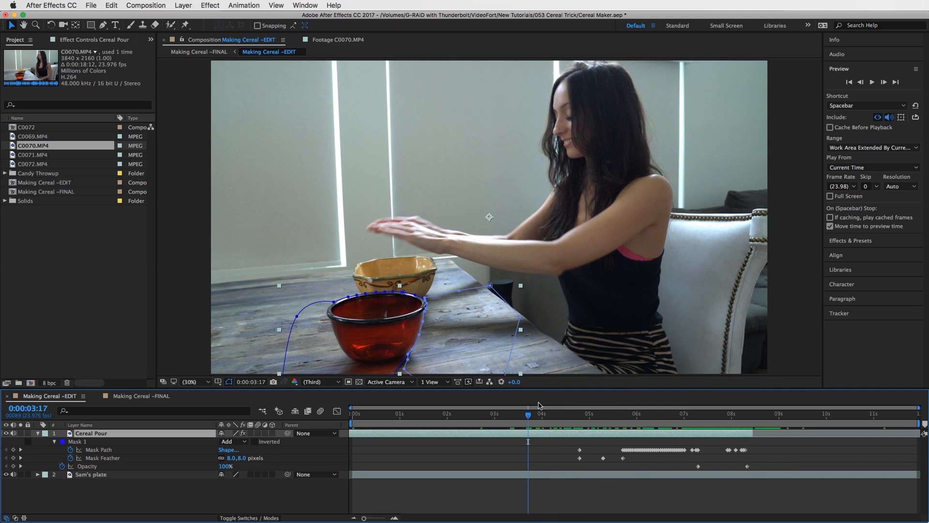
pyautogui.click(573, 413)
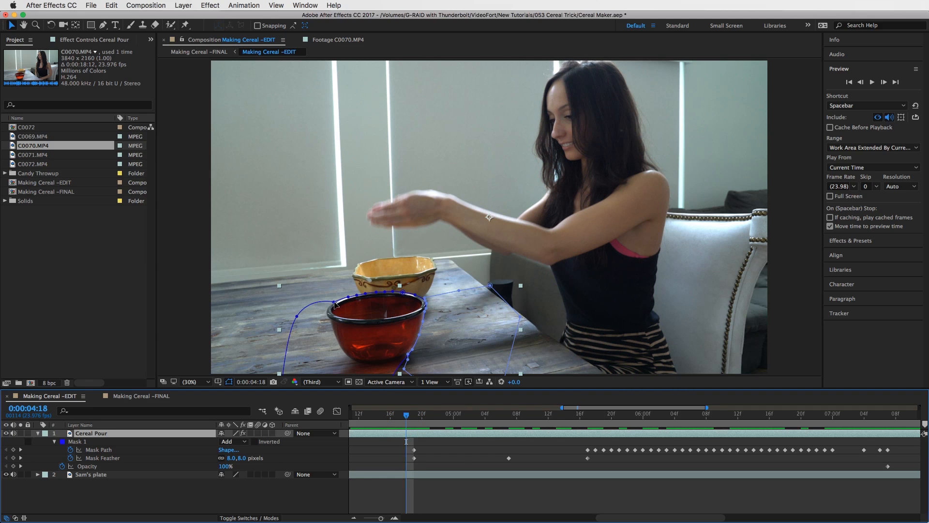
# Zoom to the bowls and reveal Mask 1 and the subtracted Mask 2 on Cereal Pour.
pyautogui.click(190, 381)
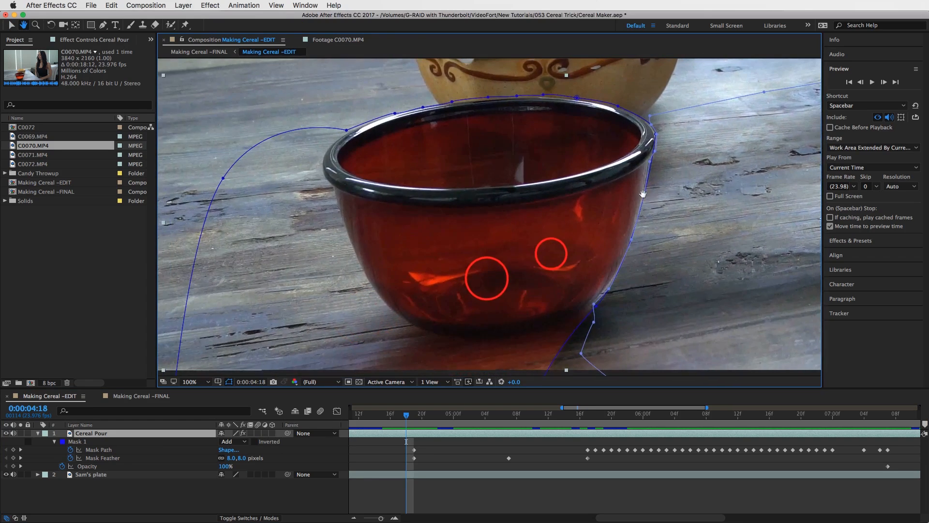
pyautogui.click(195, 381)
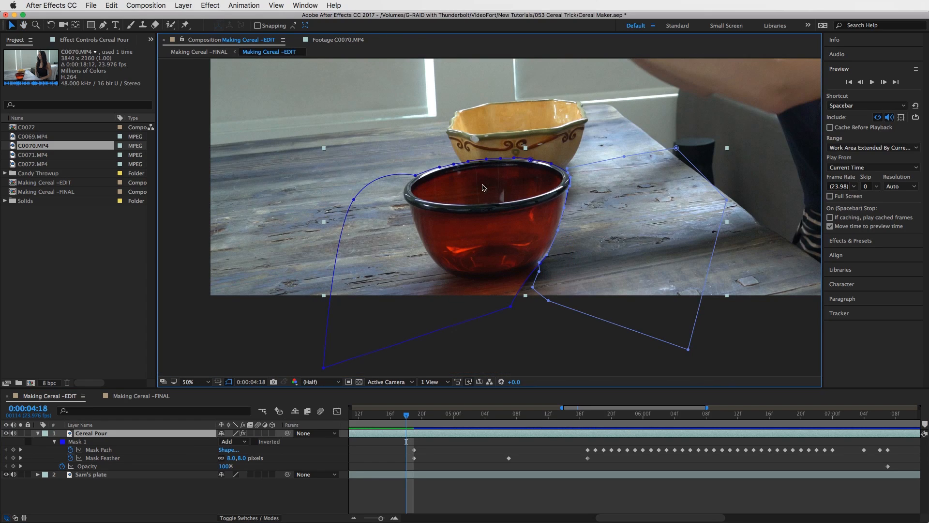
pyautogui.click(54, 442)
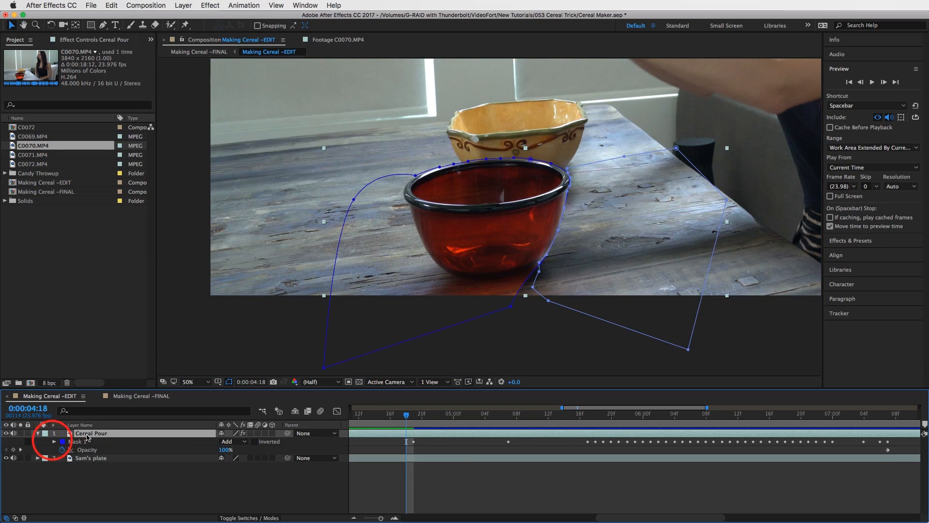
pyautogui.click(54, 441)
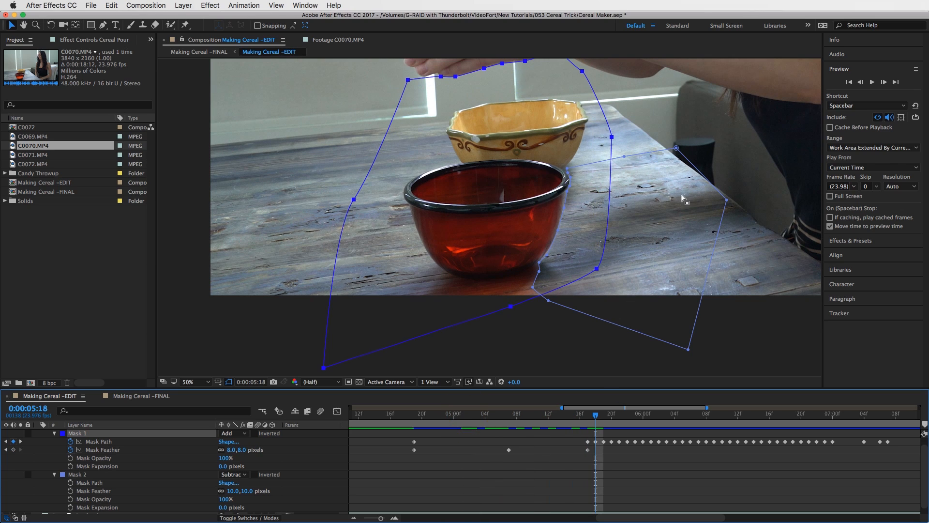
pyautogui.moveTo(665, 214)
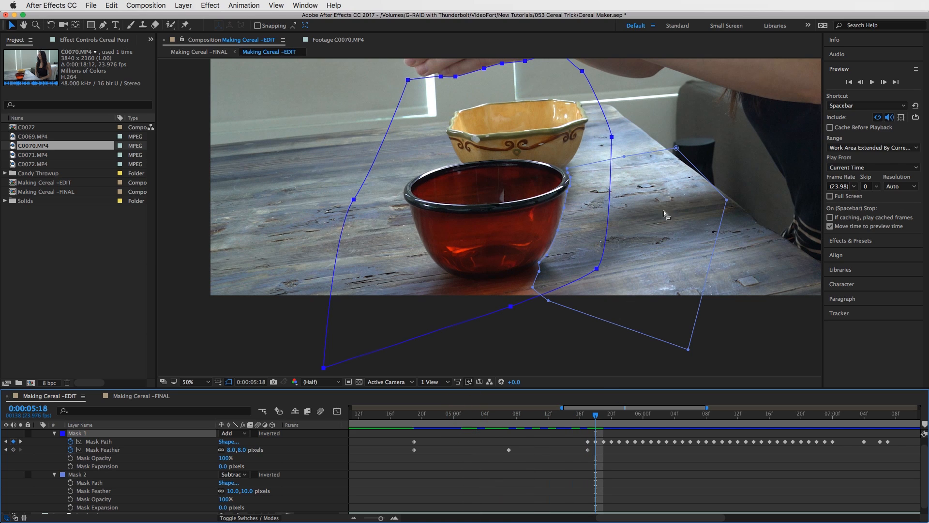
pyautogui.moveTo(561, 249)
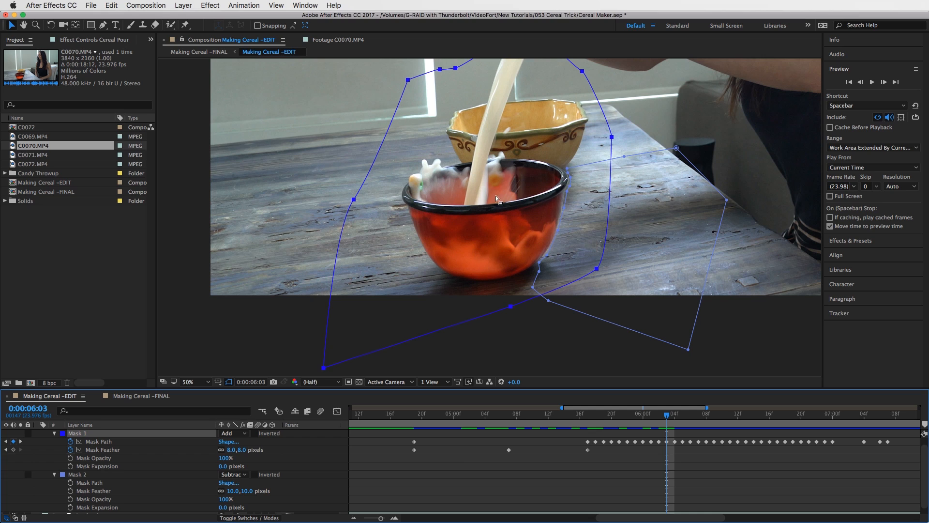
pyautogui.moveTo(569, 167)
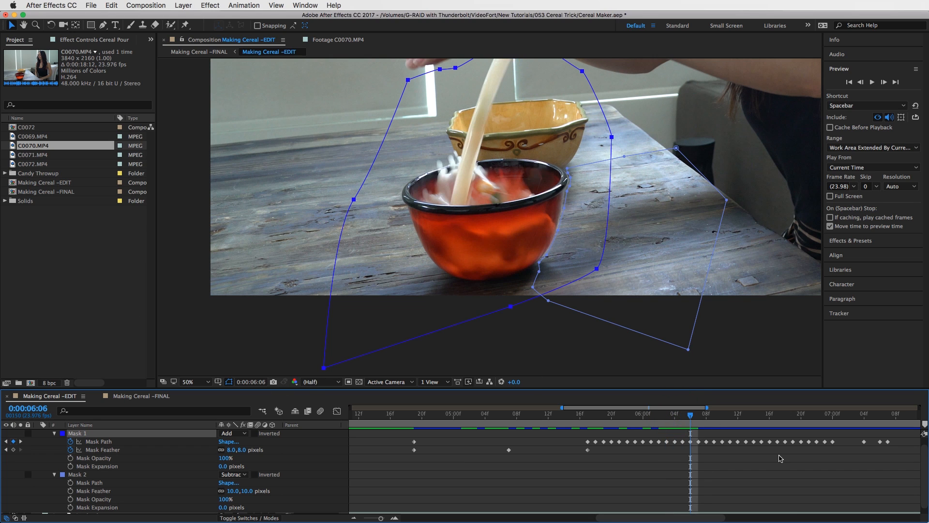
pyautogui.moveTo(685, 419)
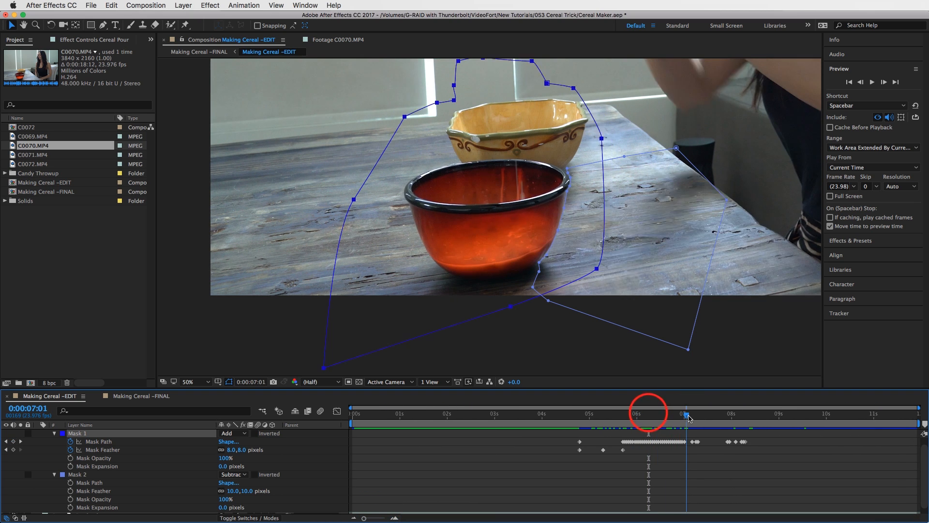
pyautogui.click(687, 422)
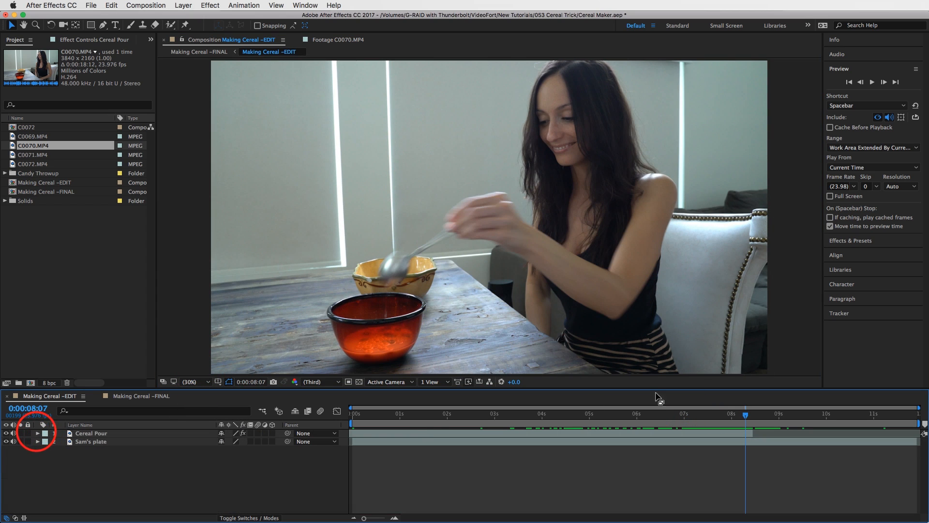
pyautogui.click(682, 413)
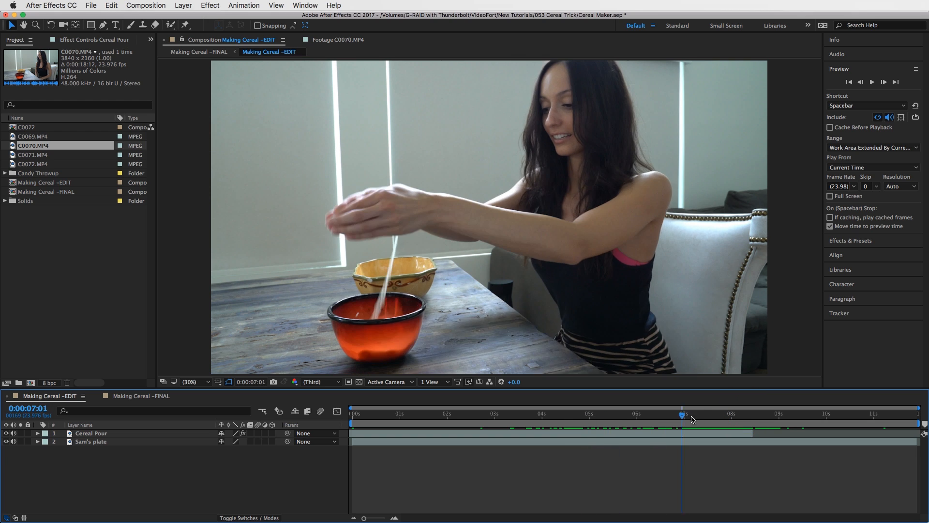
pyautogui.click(717, 413)
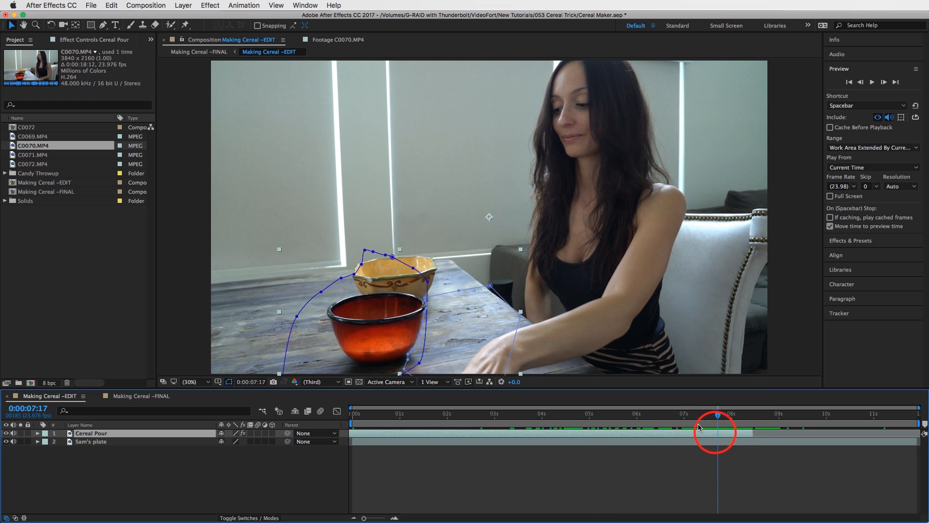
pyautogui.click(37, 433)
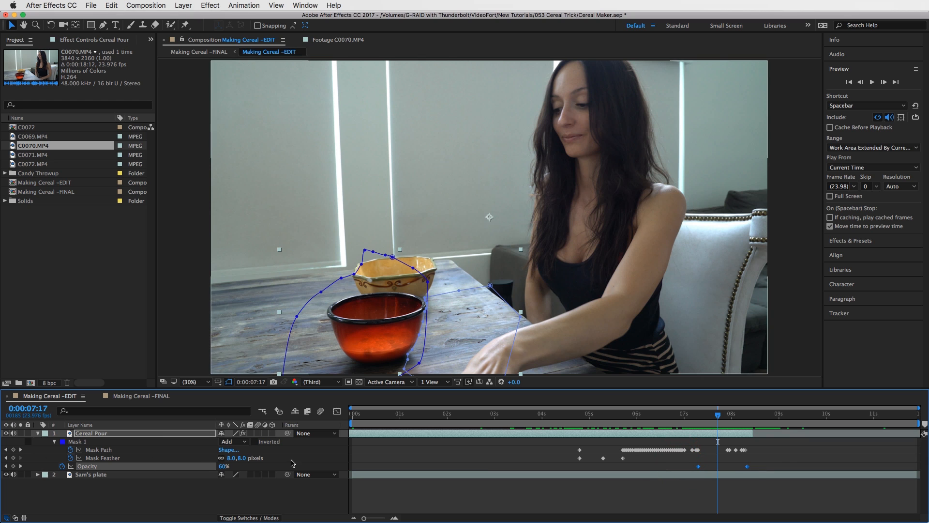
pyautogui.click(699, 421)
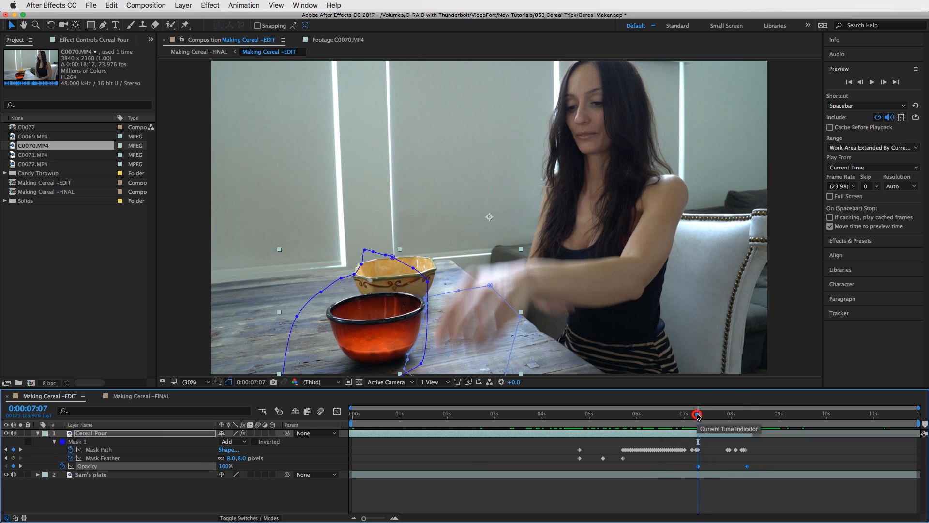
pyautogui.click(699, 413)
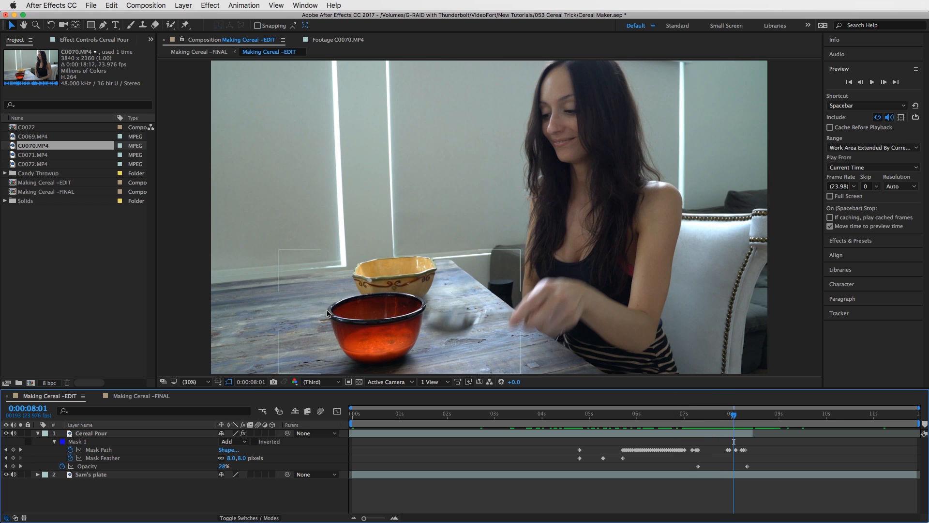
pyautogui.click(698, 413)
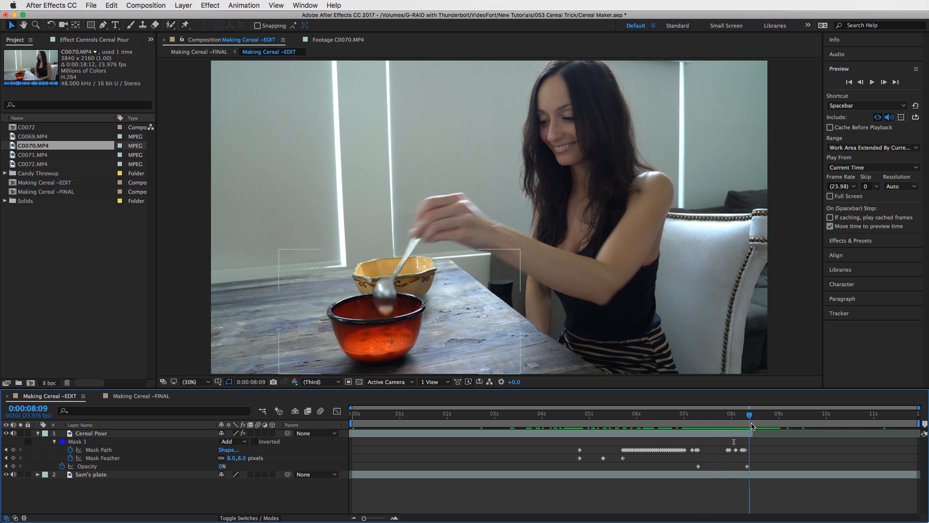
pyautogui.click(700, 414)
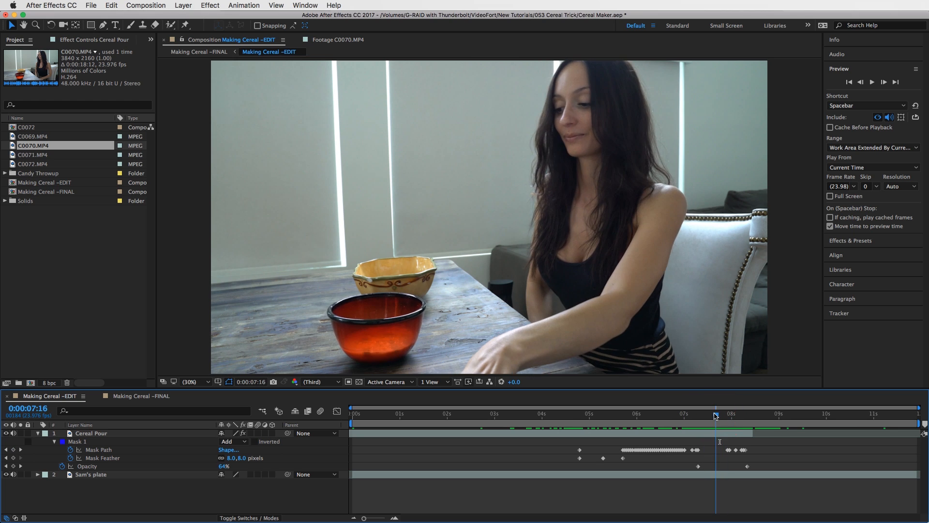
pyautogui.click(693, 413)
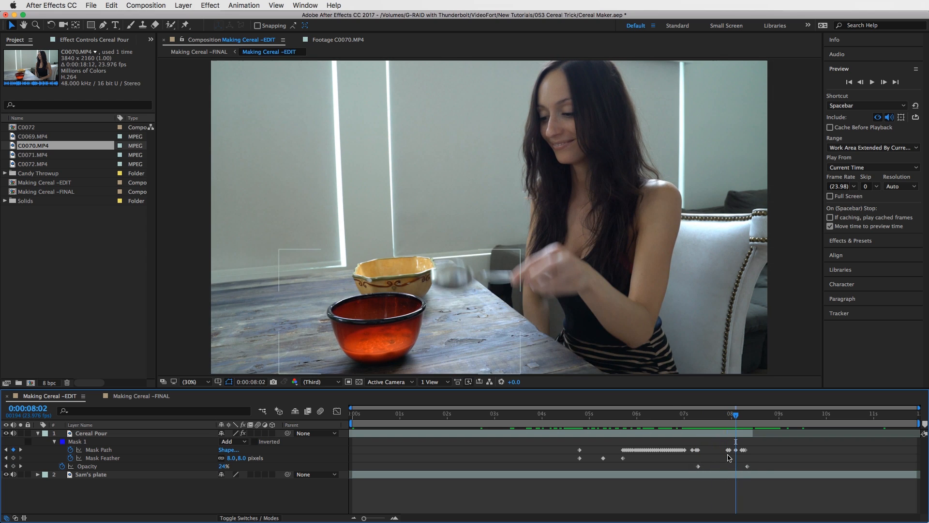
pyautogui.click(768, 414)
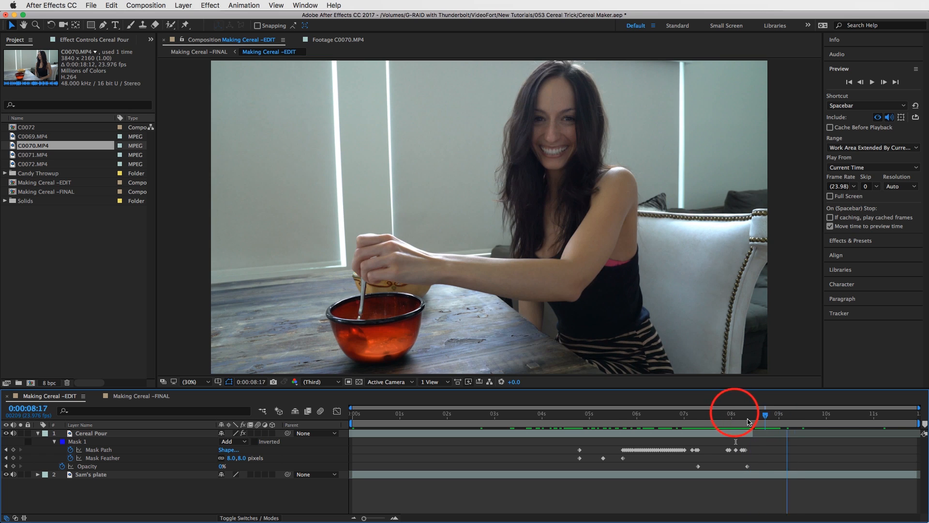
pyautogui.click(732, 413)
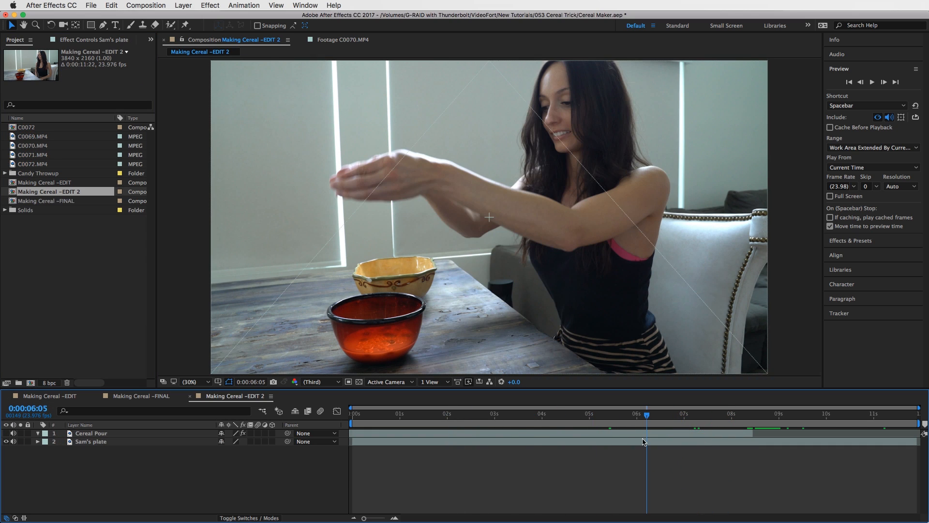
# Check Sam's plate layer at the end of the clip and the hand over the bowl.
pyautogui.click(91, 442)
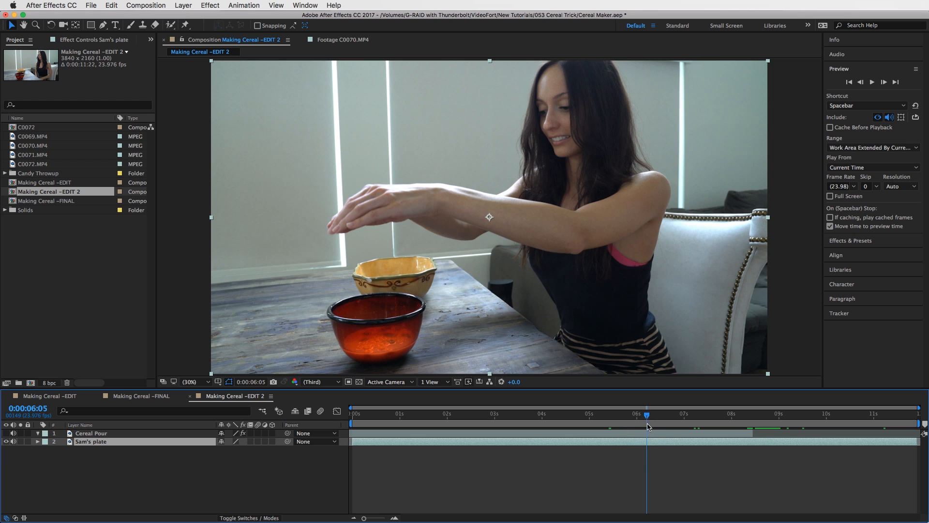
pyautogui.click(793, 413)
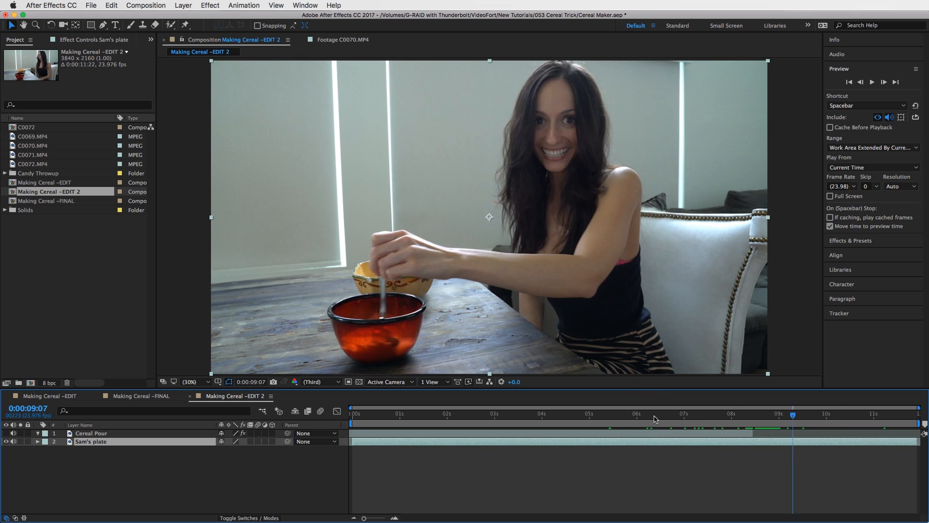
pyautogui.click(552, 413)
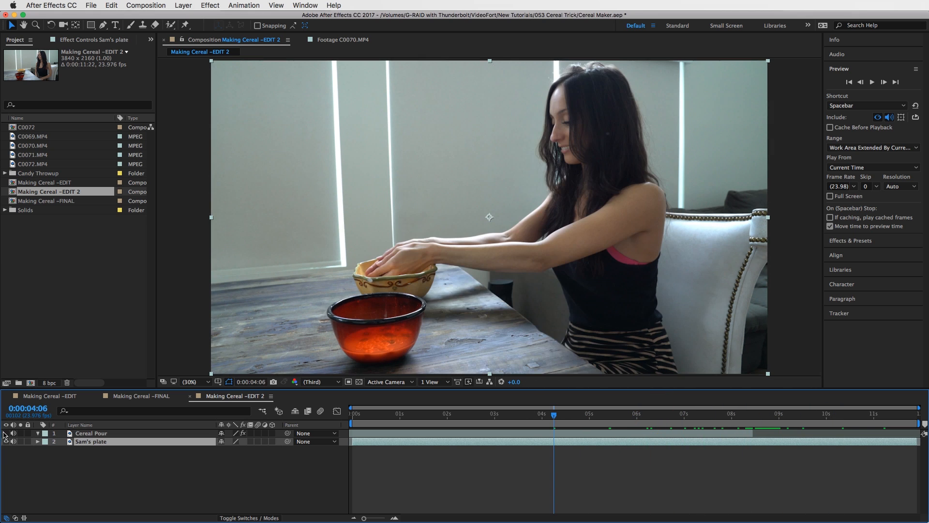
# Show Cereal Pour at the start of the pour and switch to the Pen tool.
pyautogui.click(91, 433)
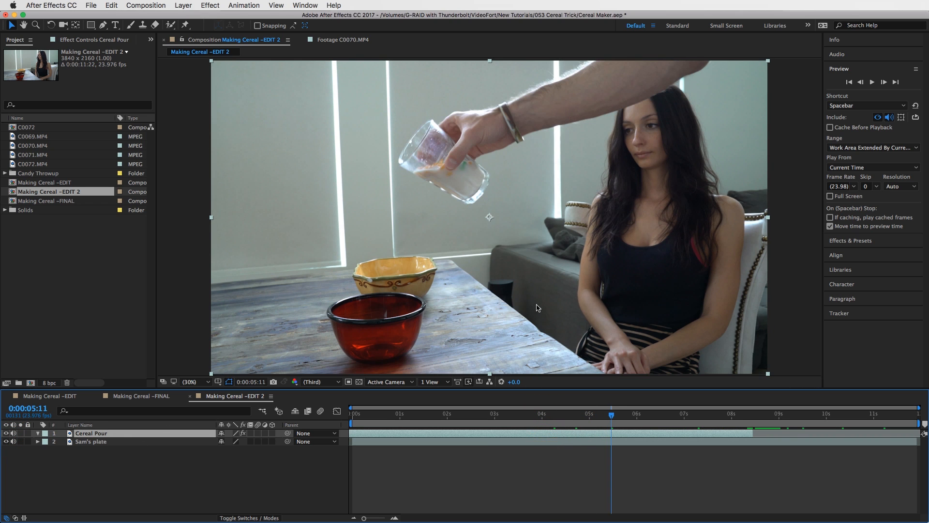
pyautogui.click(634, 413)
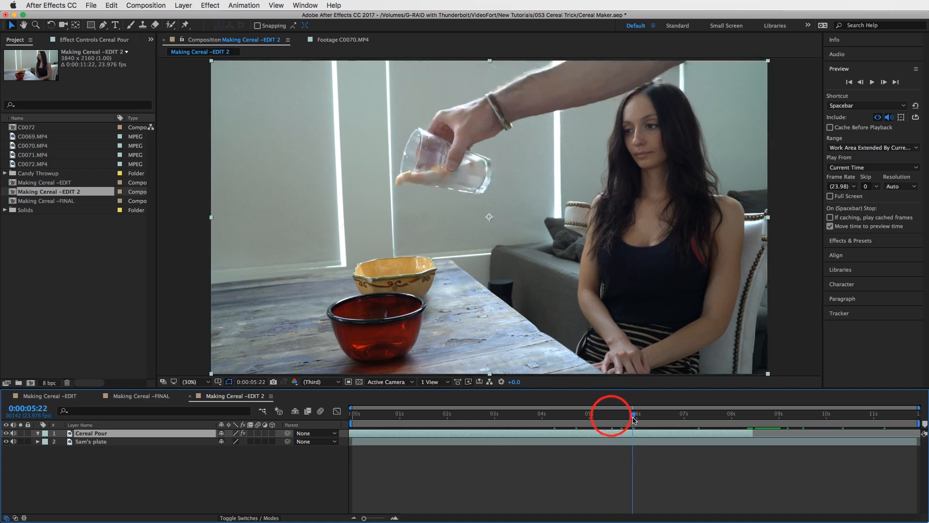
pyautogui.click(103, 25)
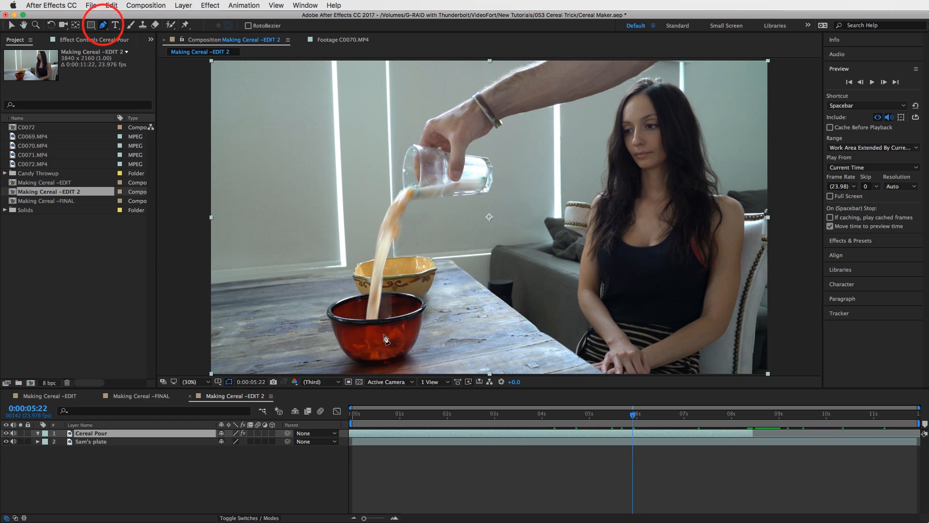
pyautogui.moveTo(619, 455)
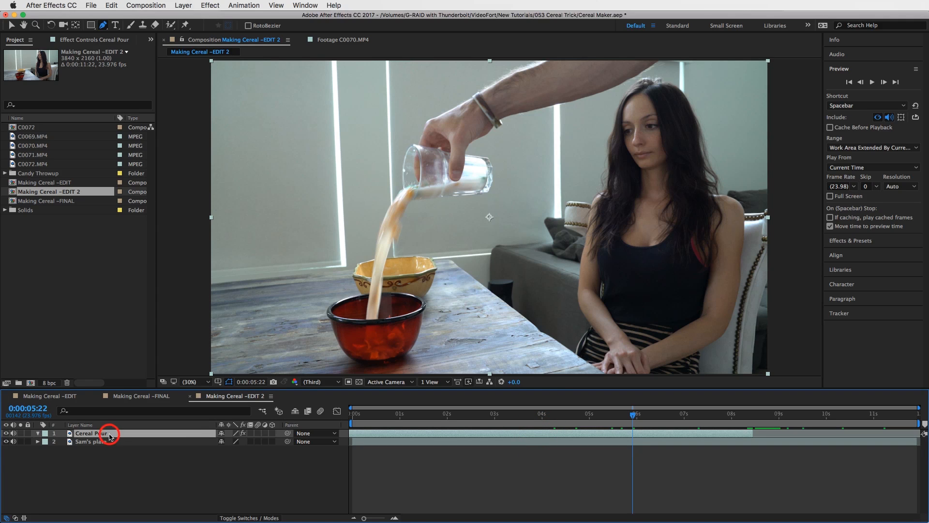
# Set Cereal Pour to 50% opacity and start a Pen mask around the red bowl.
pyautogui.click(38, 433)
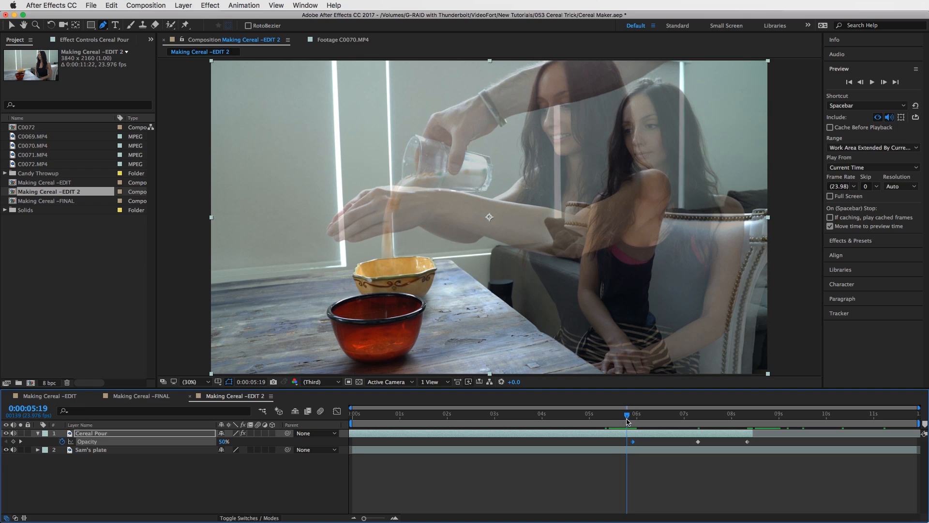
pyautogui.moveTo(647, 441)
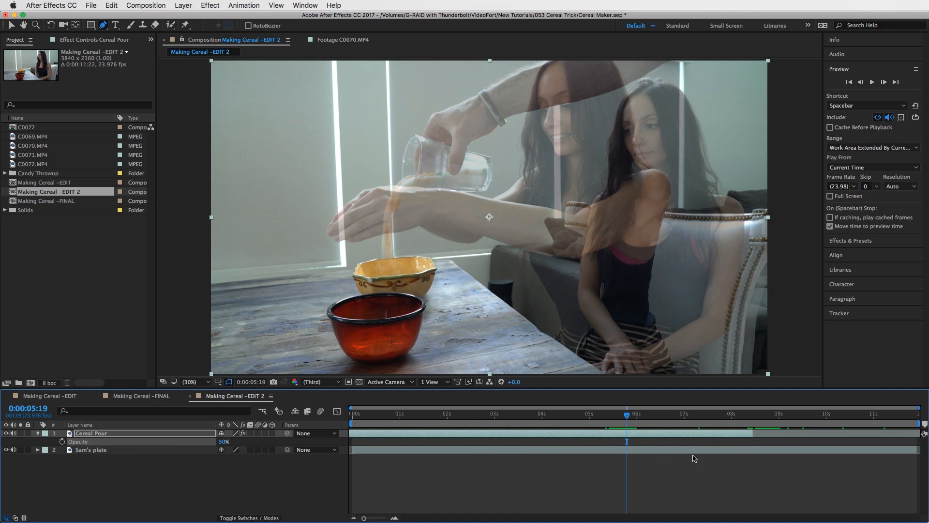
pyautogui.click(190, 382)
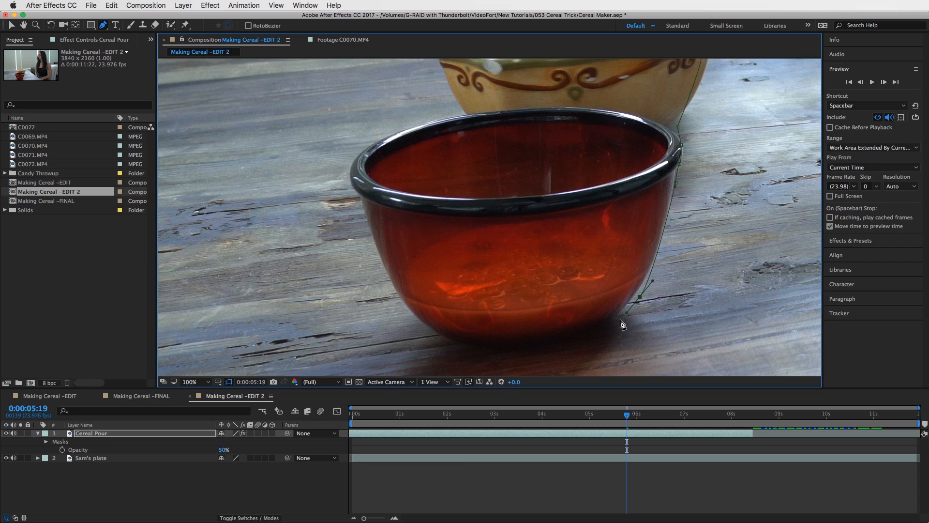
# Close the mask at the bowl's base and reveal its properties at the pour start.
pyautogui.click(192, 381)
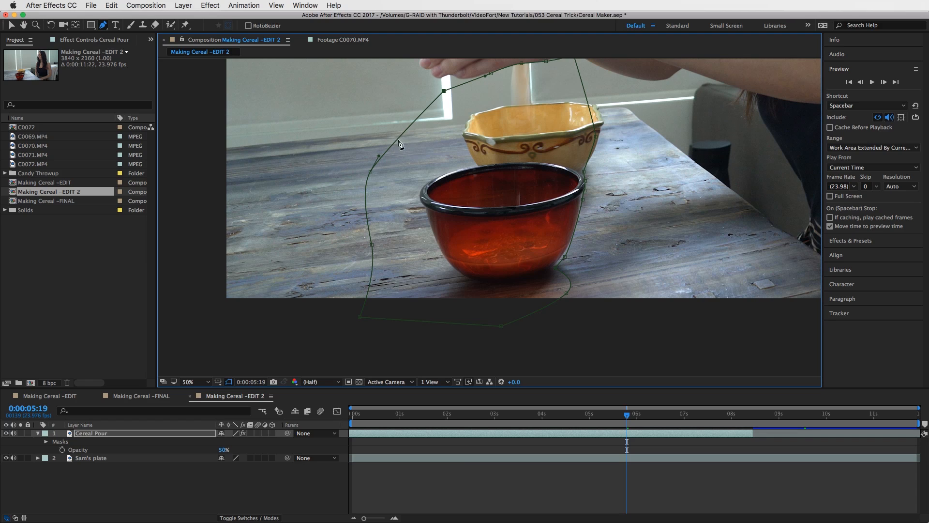
pyautogui.moveTo(597, 306)
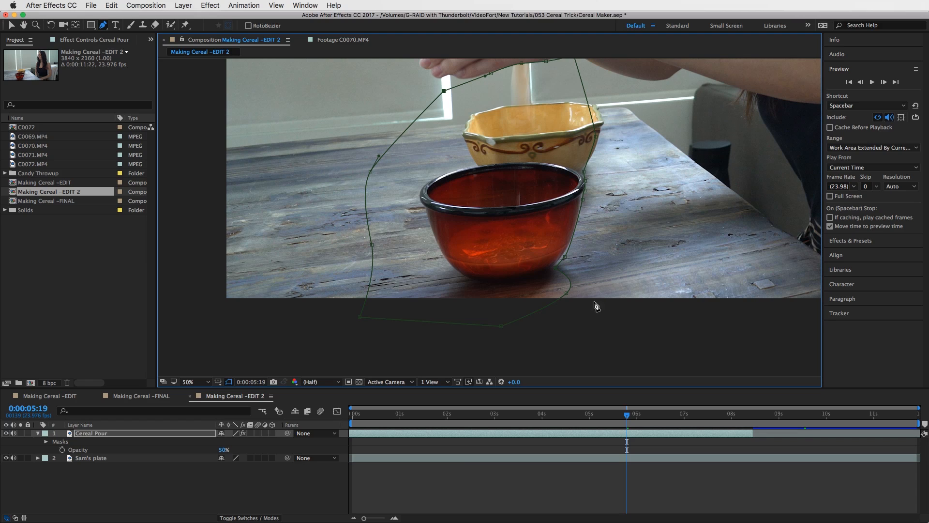
pyautogui.moveTo(432, 162)
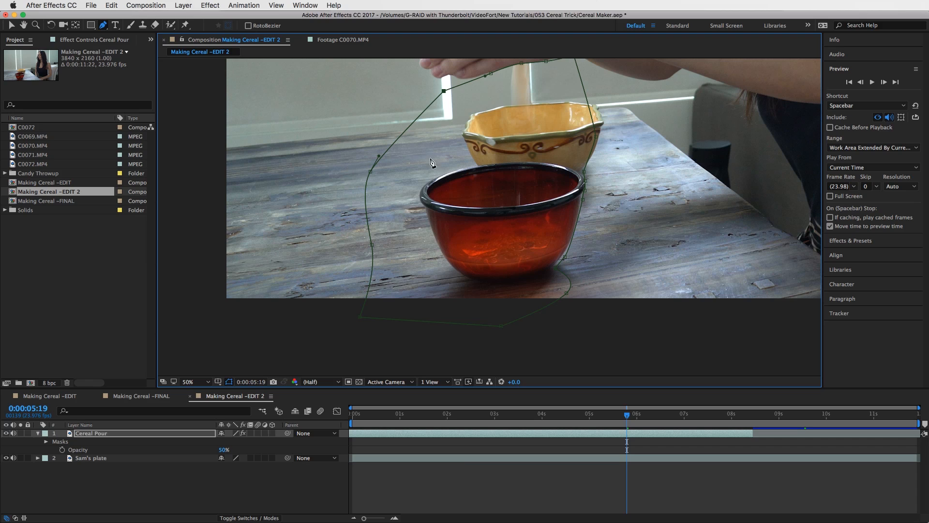
pyautogui.moveTo(511, 154)
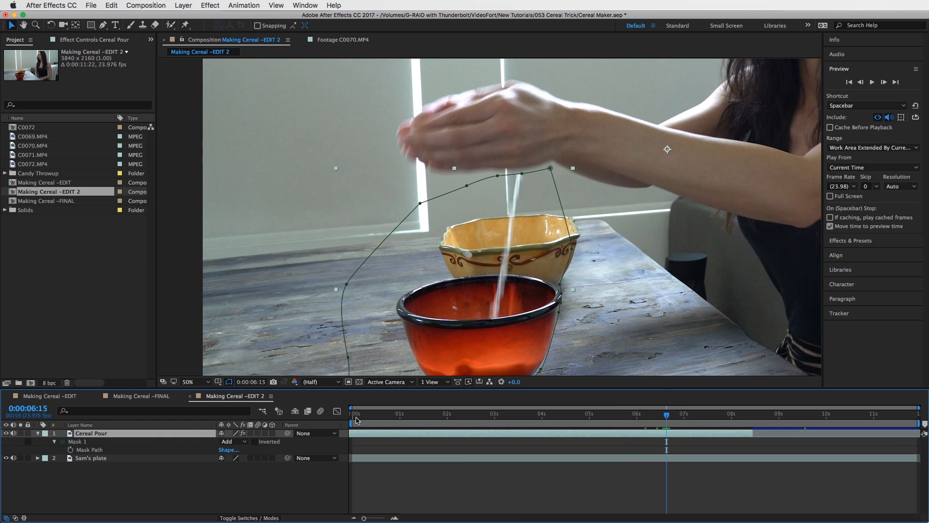
pyautogui.click(37, 442)
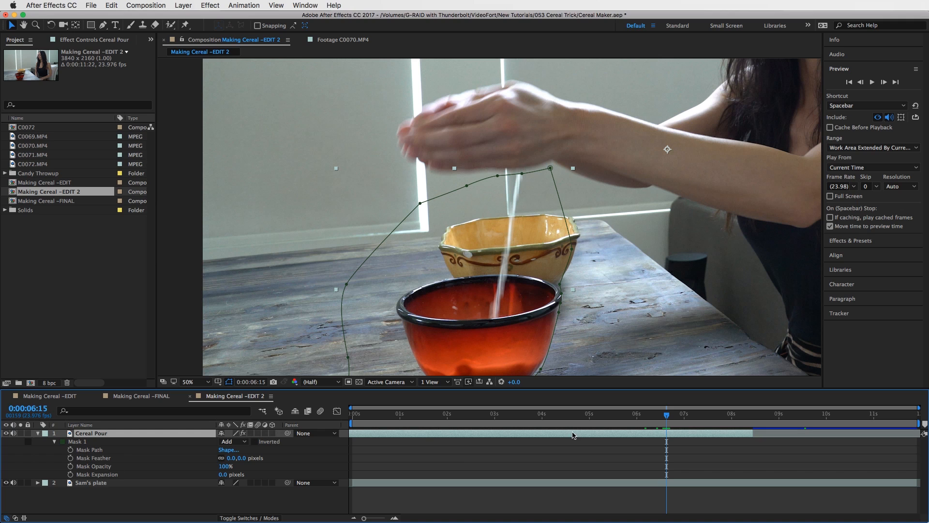
pyautogui.click(609, 414)
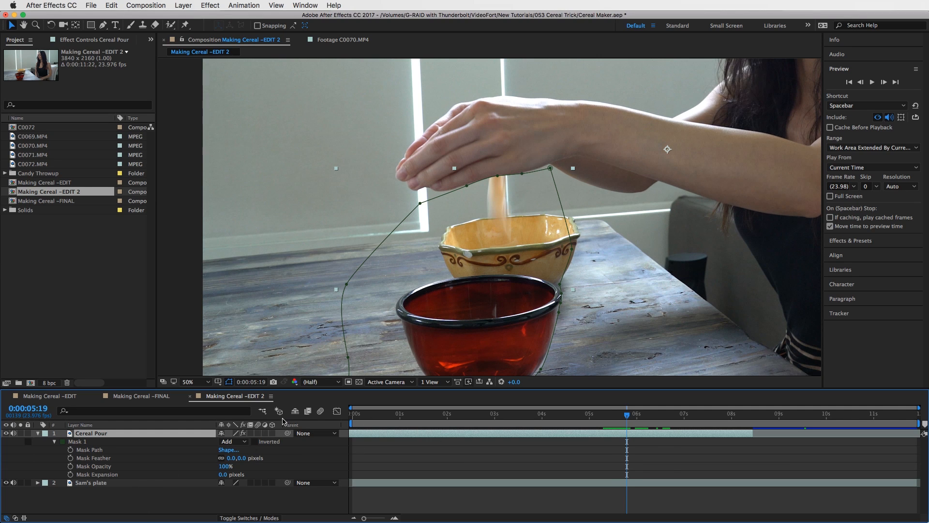
# Keyframe the Mask Path, adjust the point near the hand and set feather to 8 px.
pyautogui.click(76, 442)
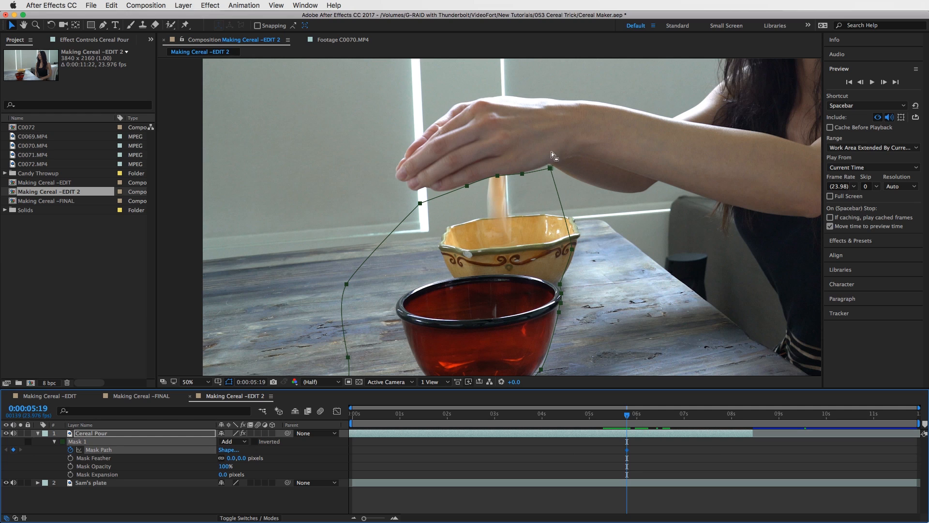
pyautogui.click(188, 382)
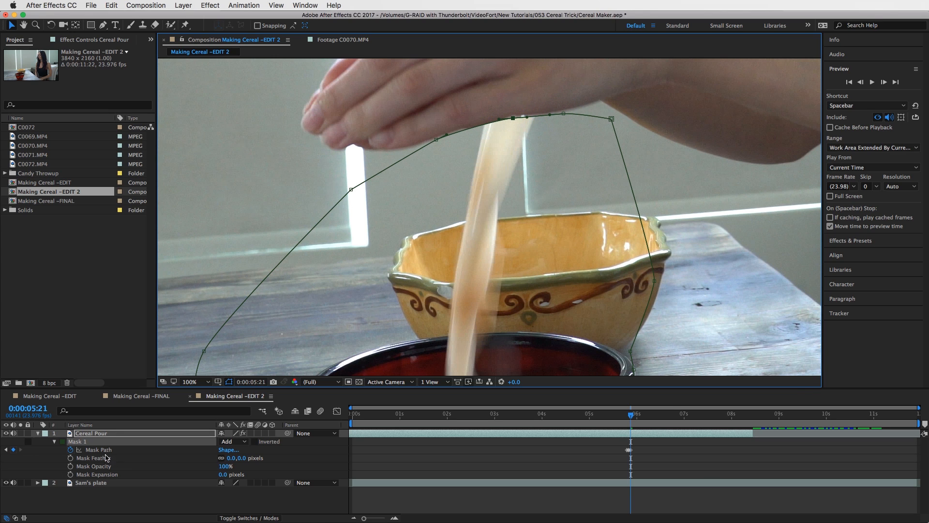
pyautogui.doubleClick(254, 458)
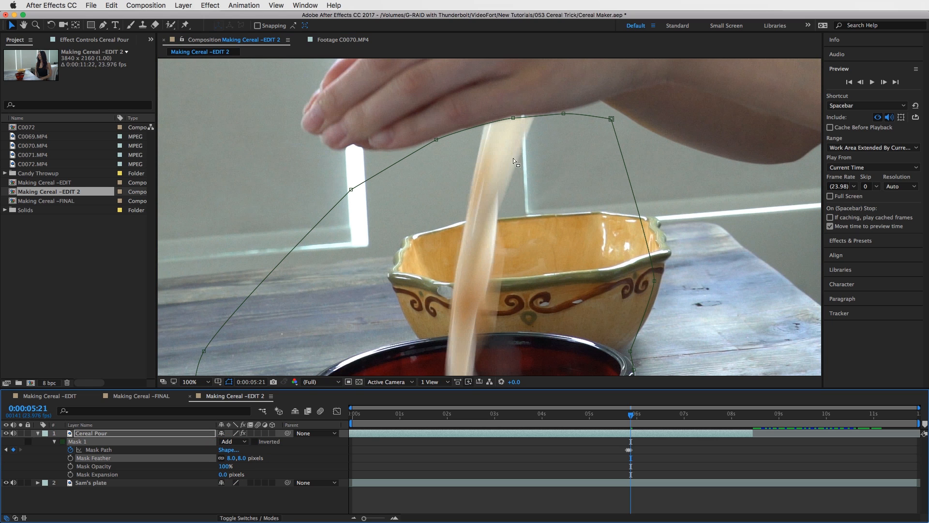
pyautogui.moveTo(562, 173)
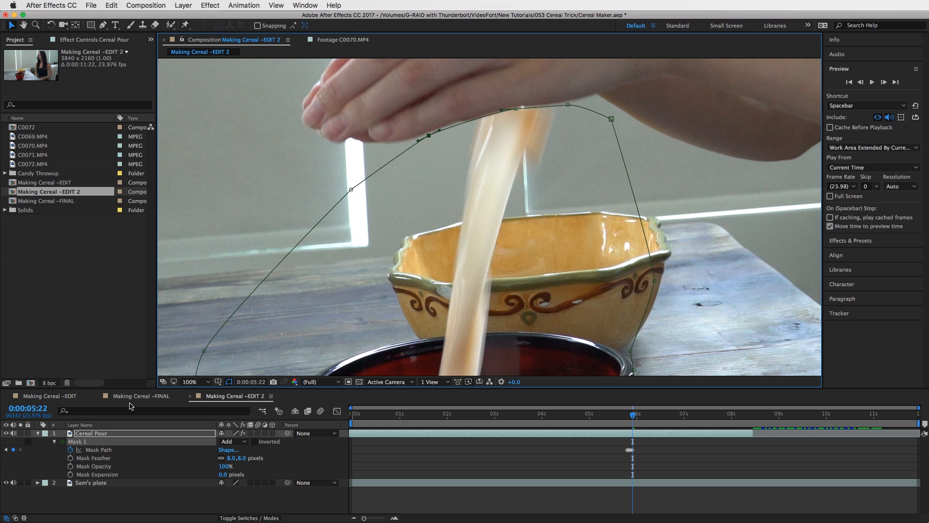
pyautogui.moveTo(717, 418)
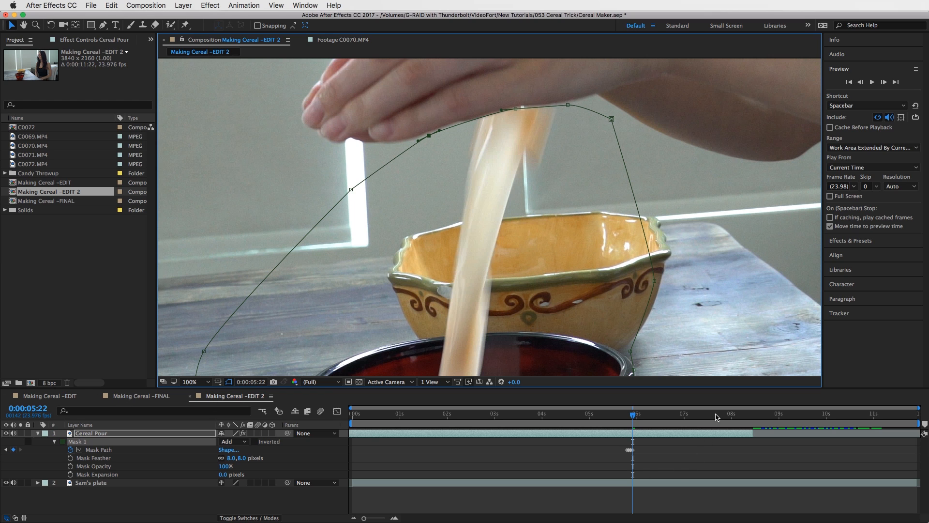
# Check where the pour layer fades out, then switch to Making Cereal –FINAL.
pyautogui.click(191, 381)
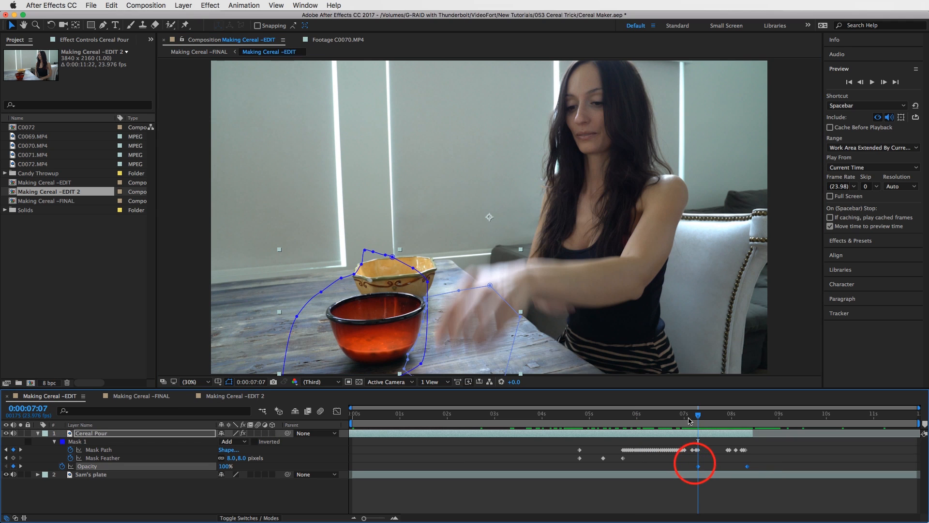
pyautogui.click(734, 414)
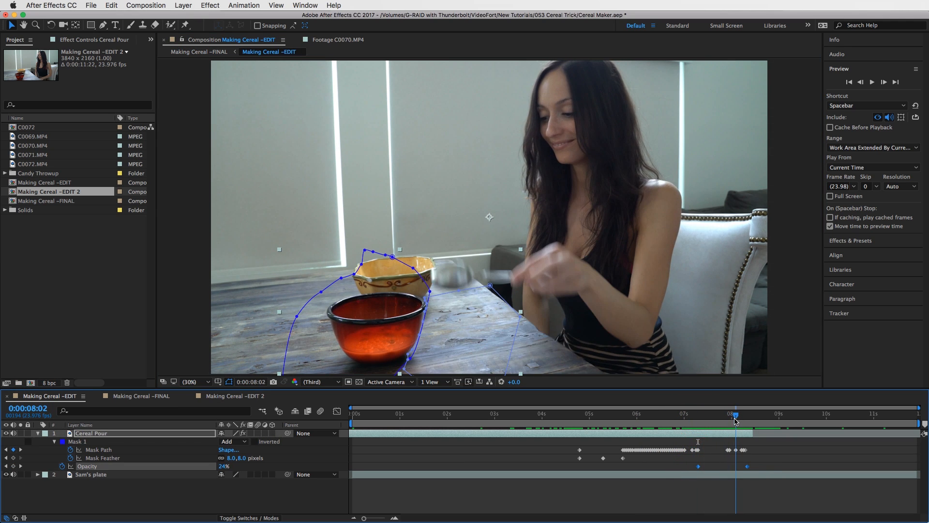
pyautogui.moveTo(332, 382)
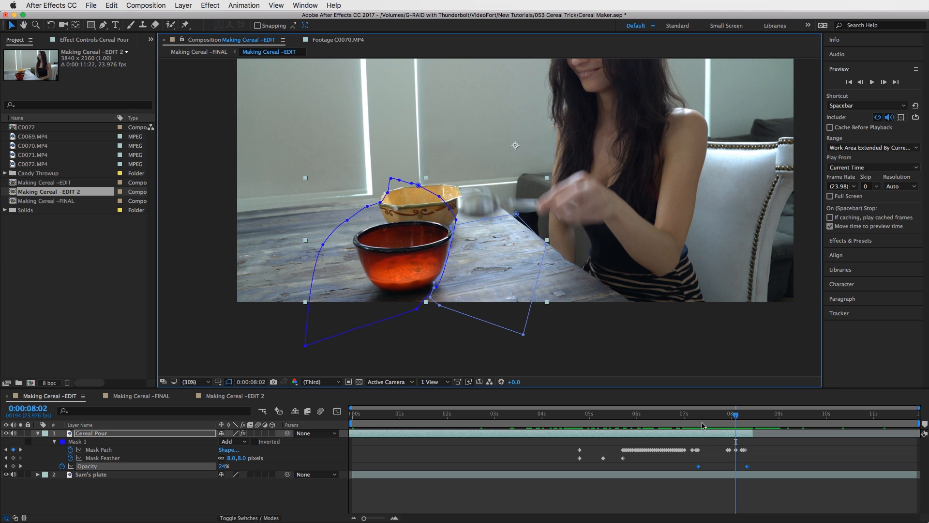
pyautogui.click(130, 396)
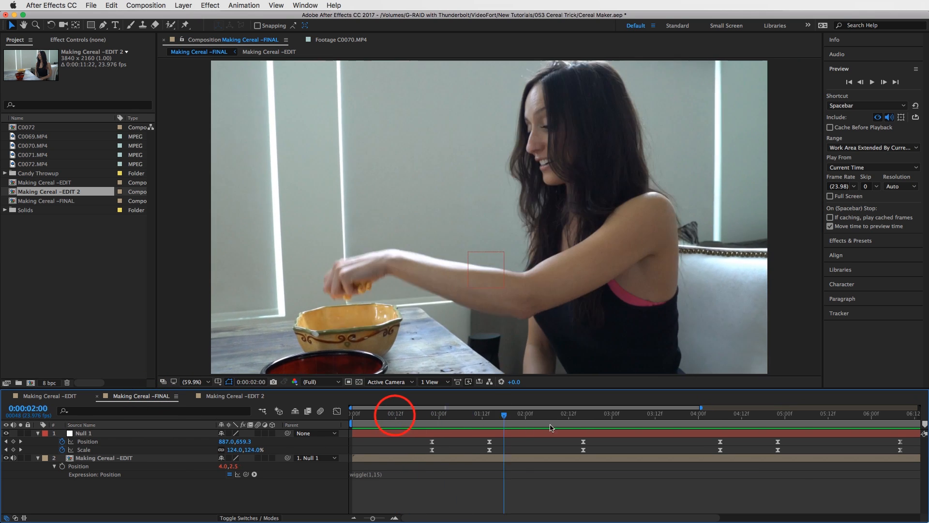
# Scrub the FINAL composite between the sprinkling moment and about 4-5 seconds.
pyautogui.click(584, 413)
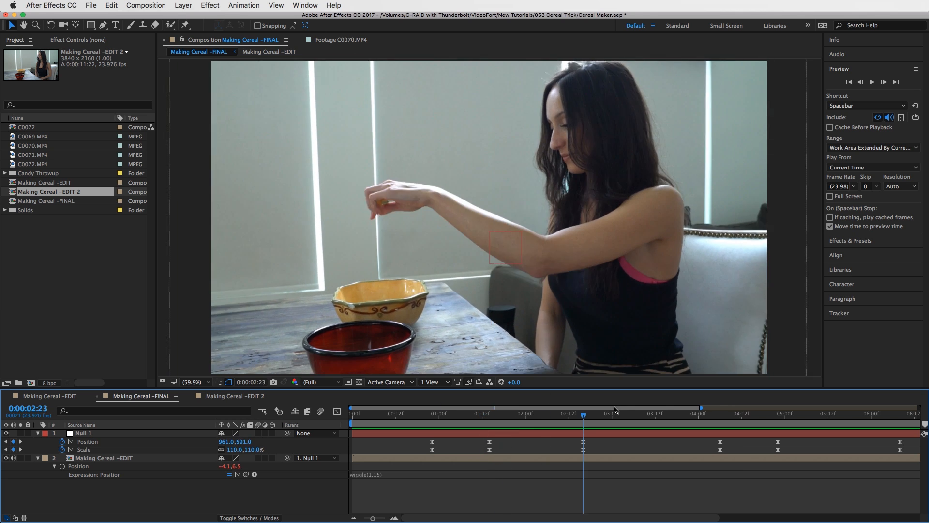
pyautogui.click(806, 413)
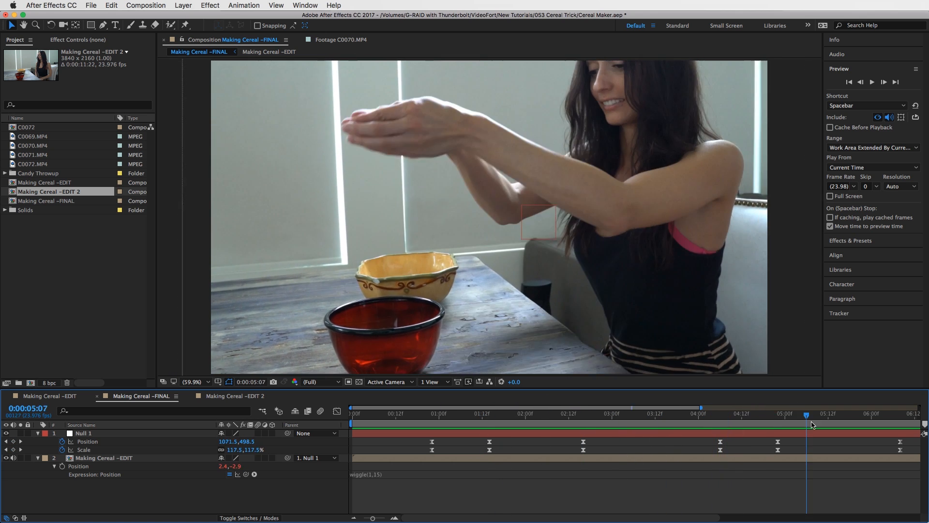
pyautogui.click(507, 413)
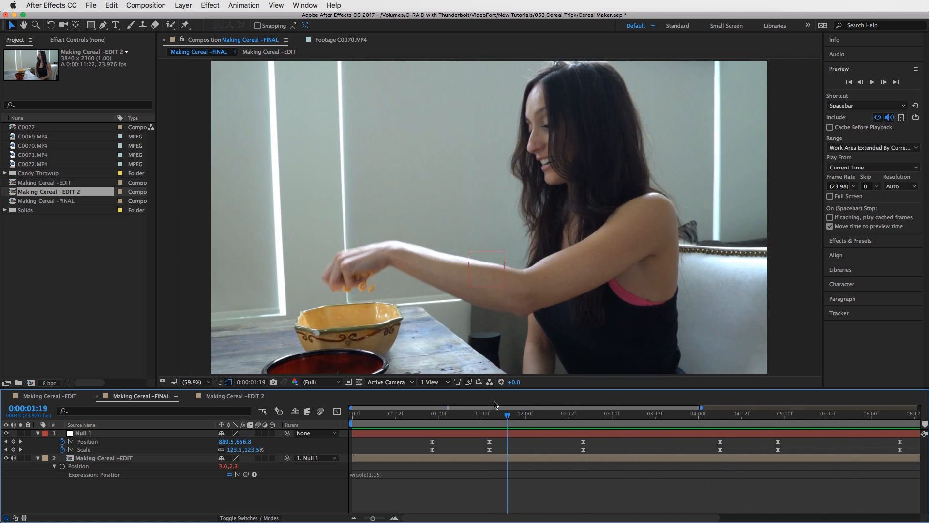
pyautogui.click(726, 413)
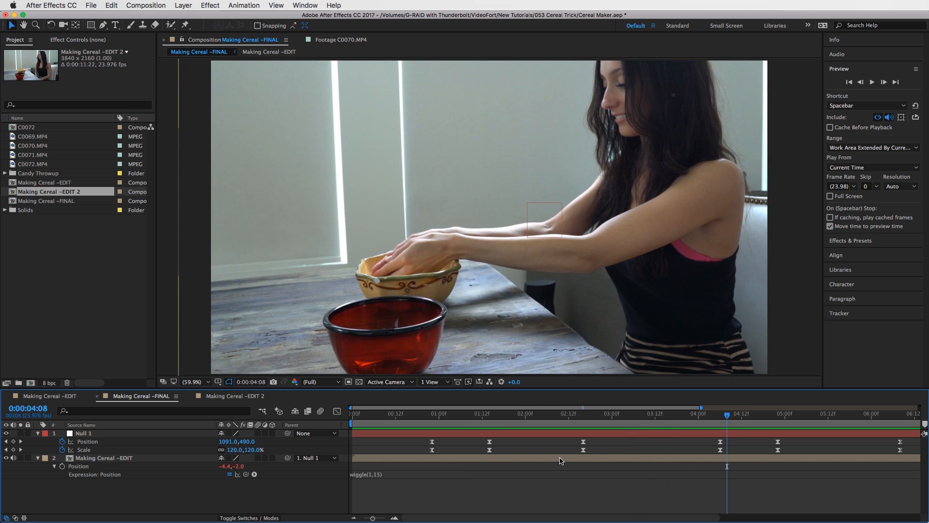
# Restore Cereal Pour to 100% opacity in EDIT and return to FINAL at 4:08.
pyautogui.click(104, 457)
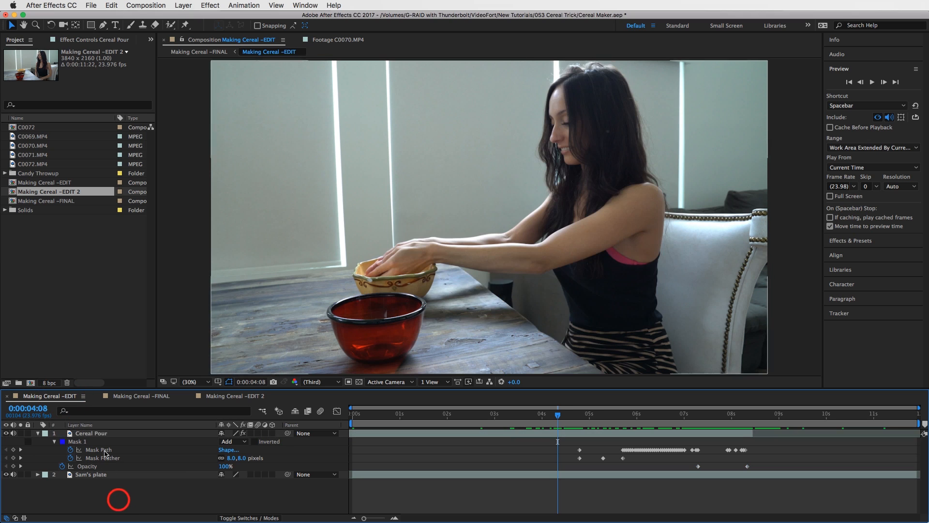
pyautogui.click(91, 475)
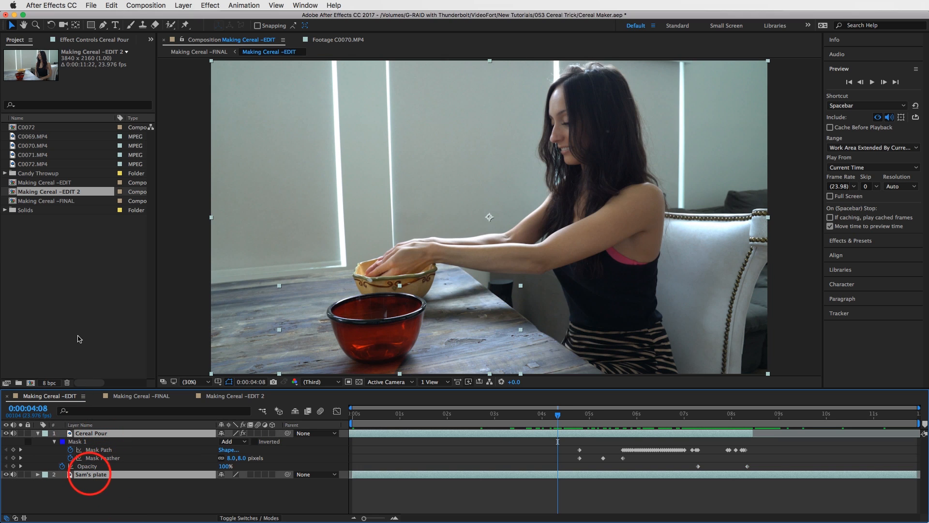
pyautogui.click(183, 6)
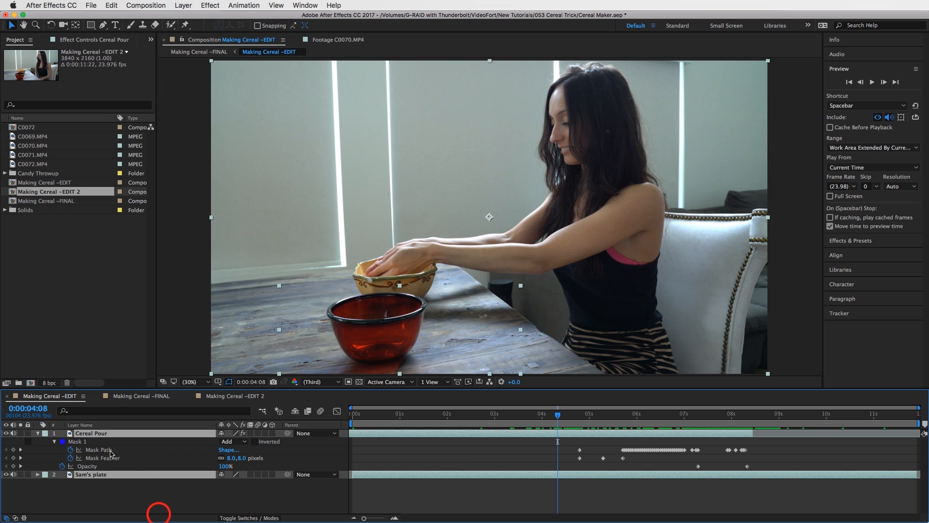
pyautogui.click(132, 396)
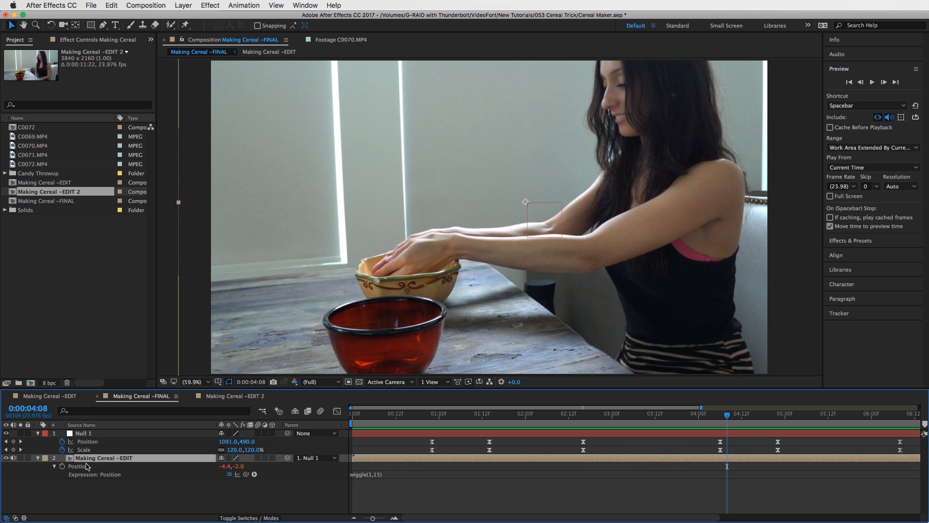
pyautogui.moveTo(394, 486)
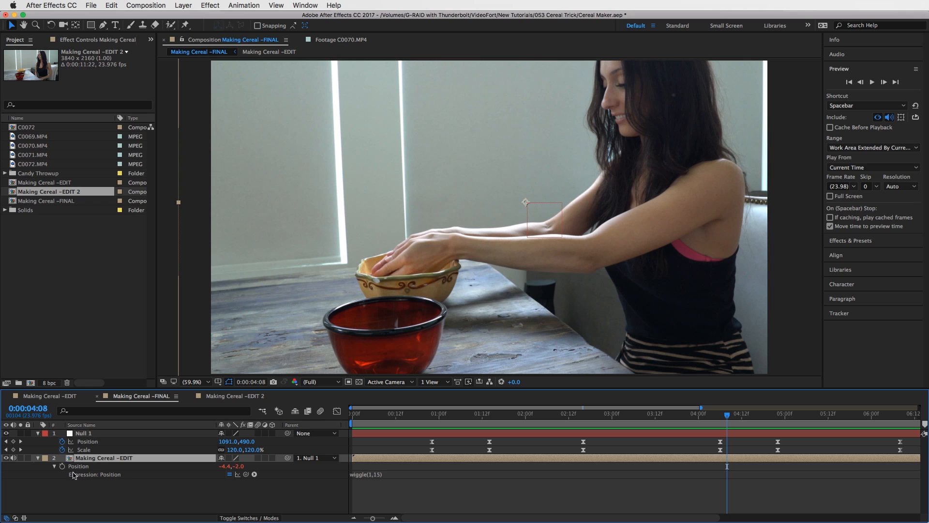
pyautogui.moveTo(64, 473)
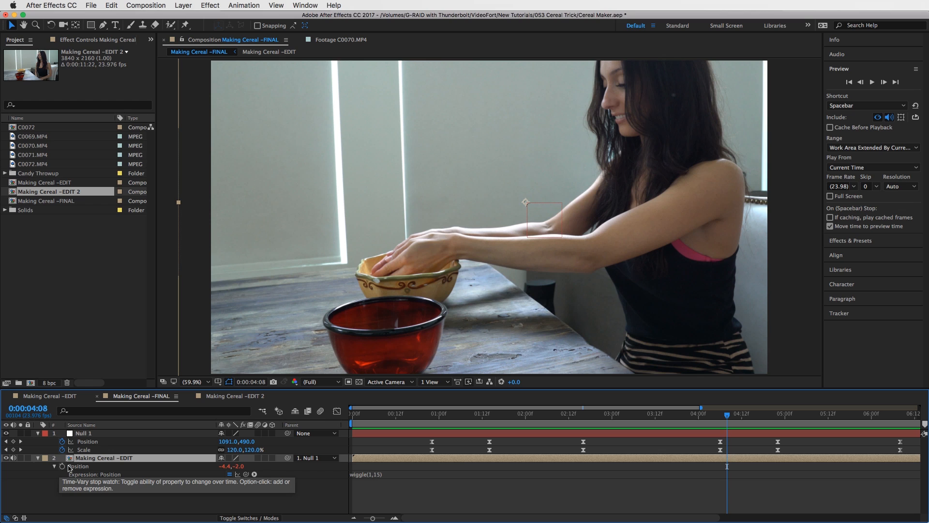
pyautogui.moveTo(94, 466)
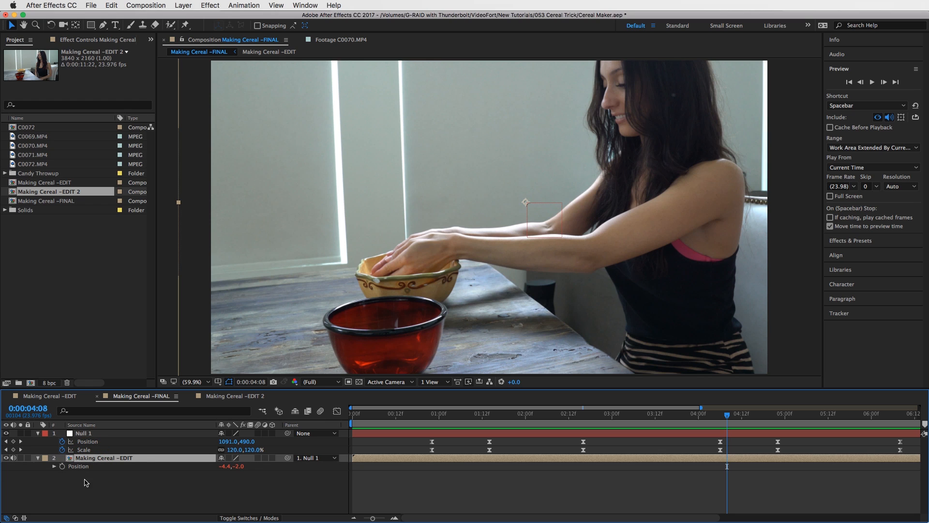
pyautogui.click(62, 466)
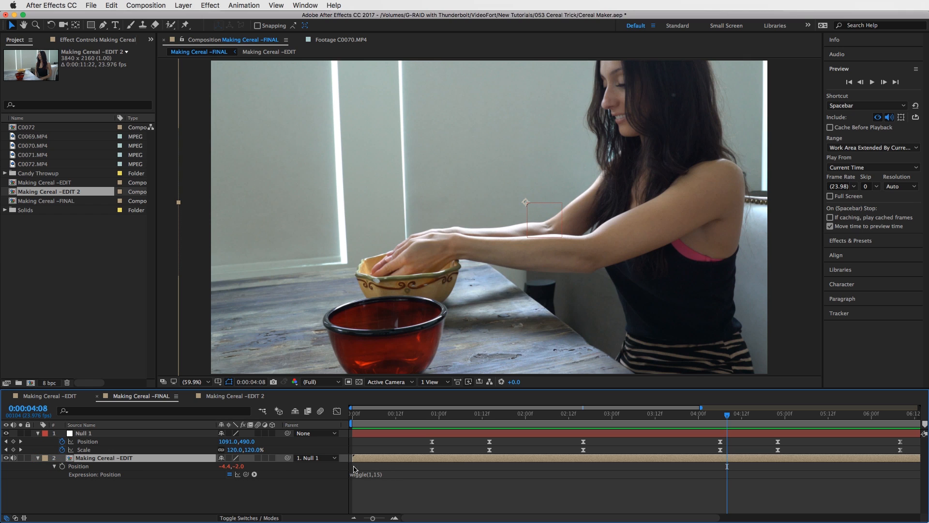
pyautogui.moveTo(353, 475)
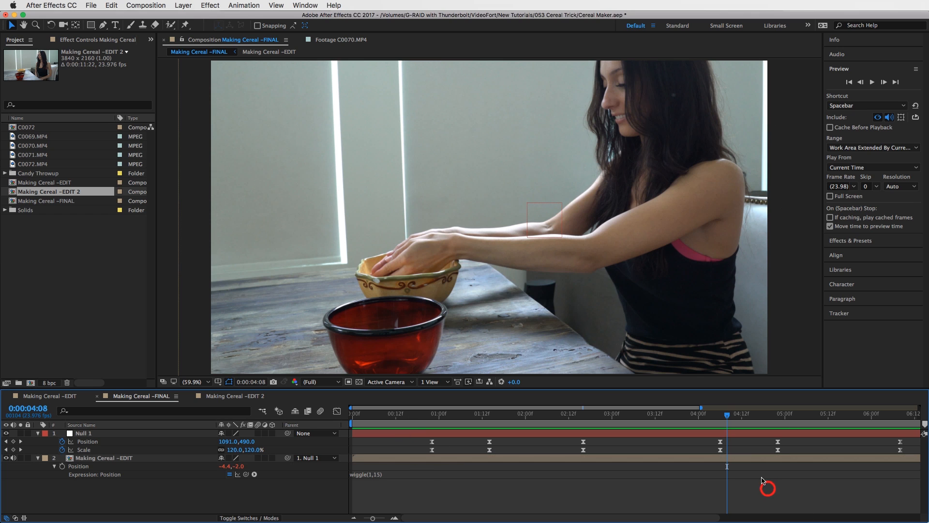
pyautogui.click(888, 415)
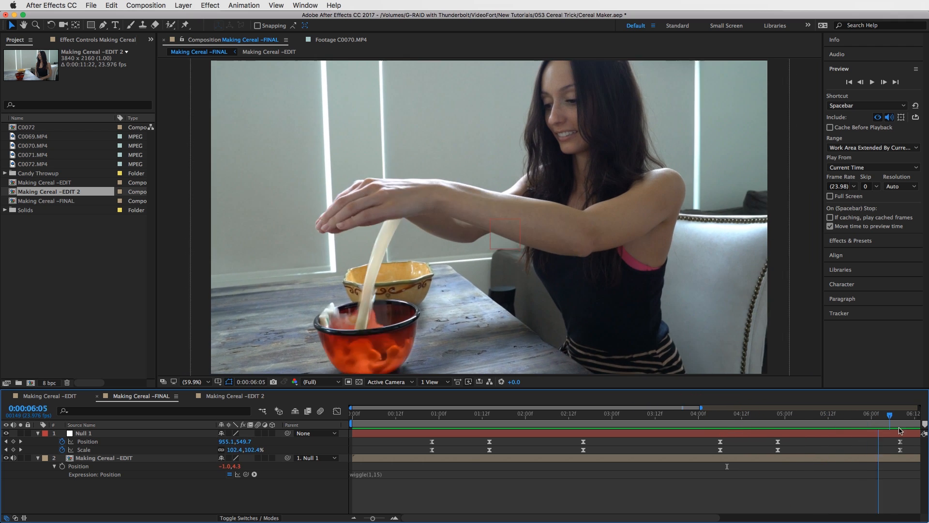
pyautogui.click(391, 413)
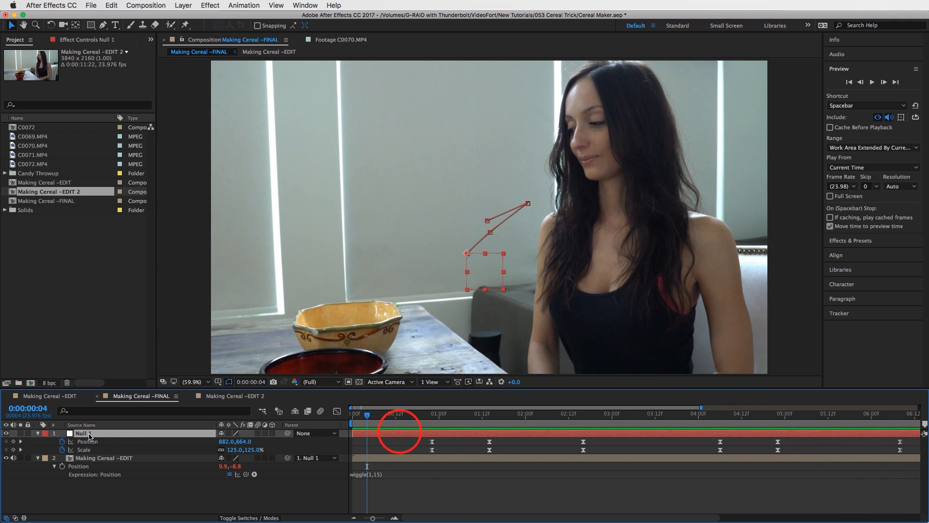
pyautogui.moveTo(245, 157)
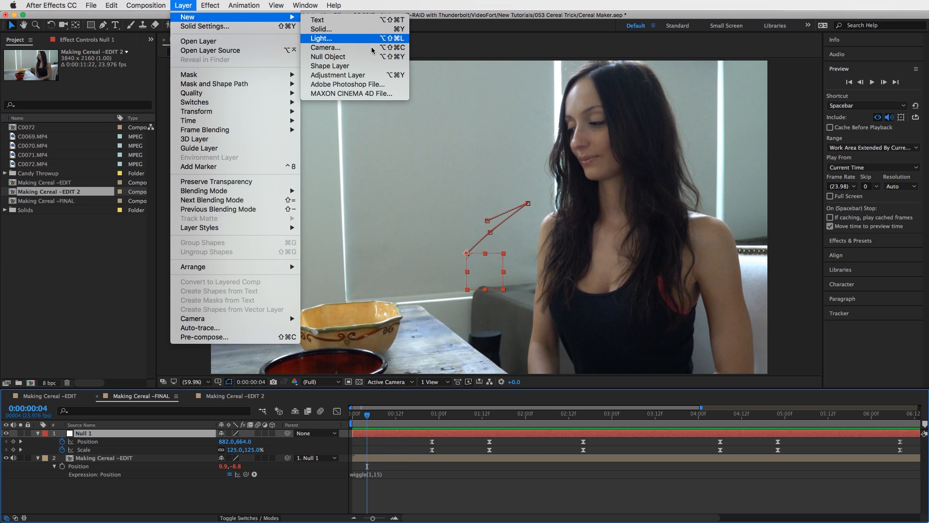
pyautogui.moveTo(328, 56)
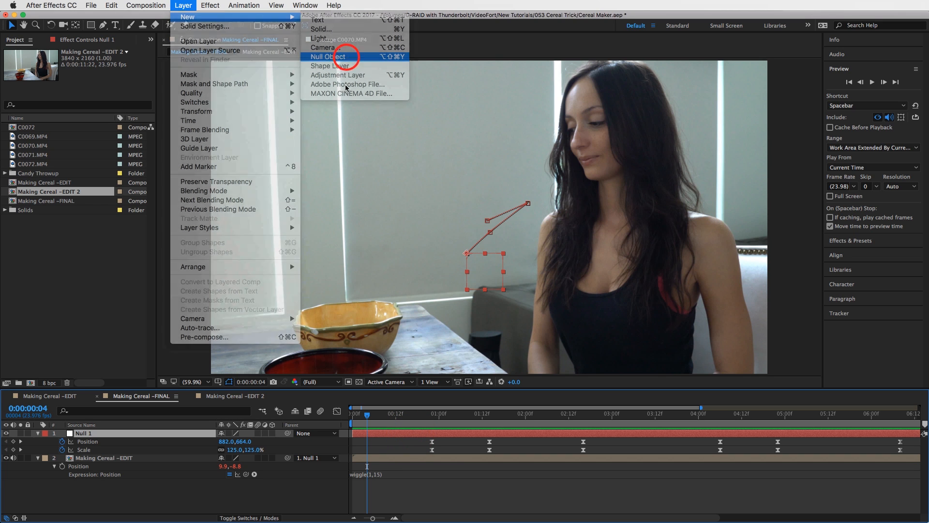
pyautogui.click(329, 56)
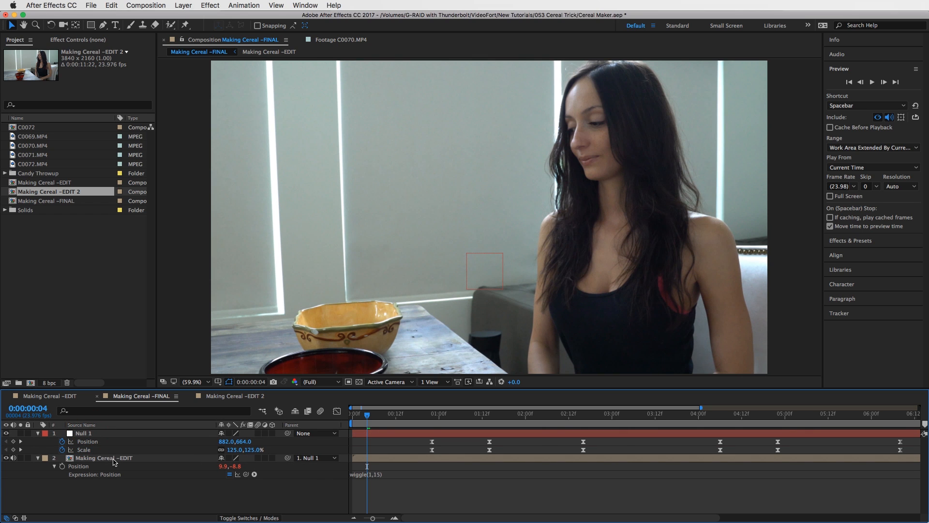
pyautogui.click(104, 458)
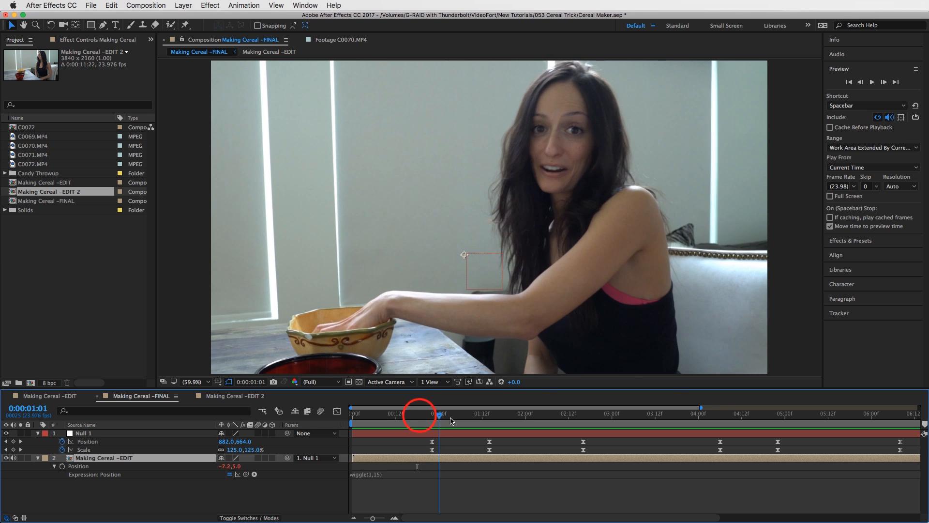
pyautogui.click(630, 413)
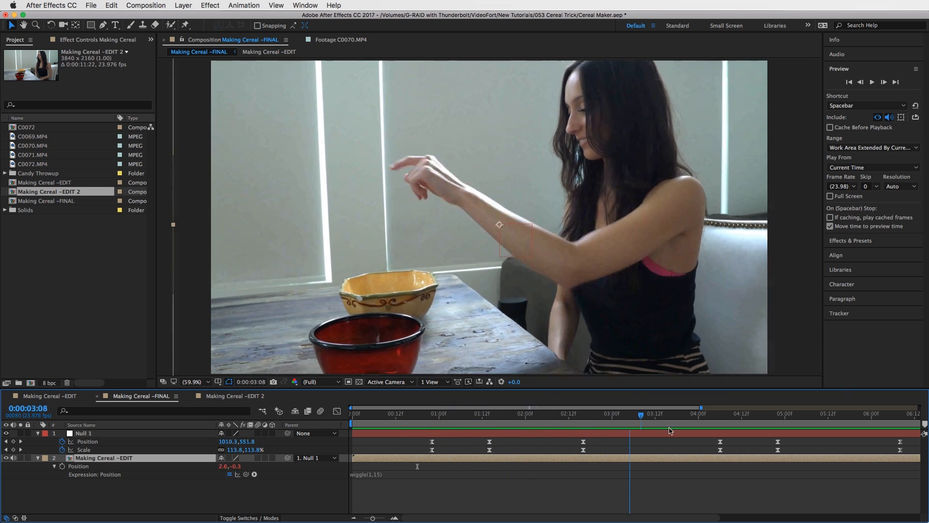
pyautogui.click(901, 414)
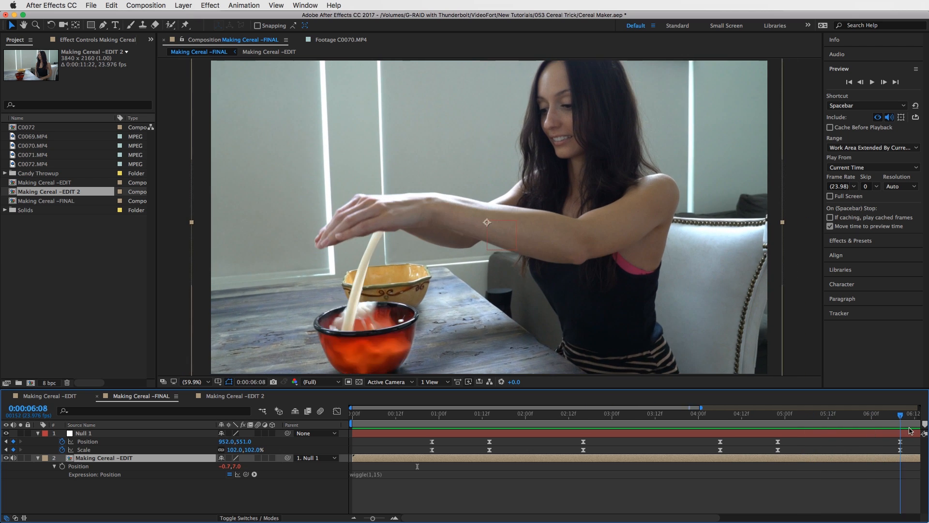
pyautogui.click(511, 413)
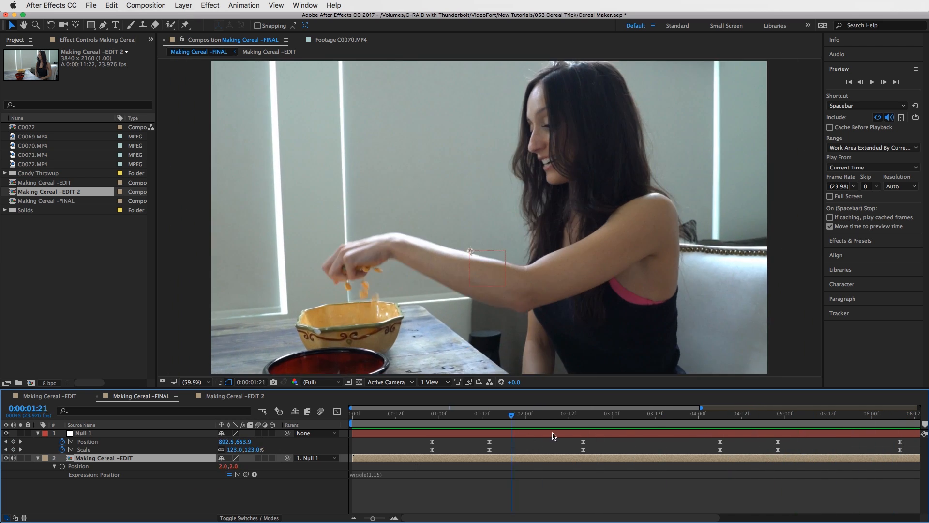
pyautogui.click(788, 414)
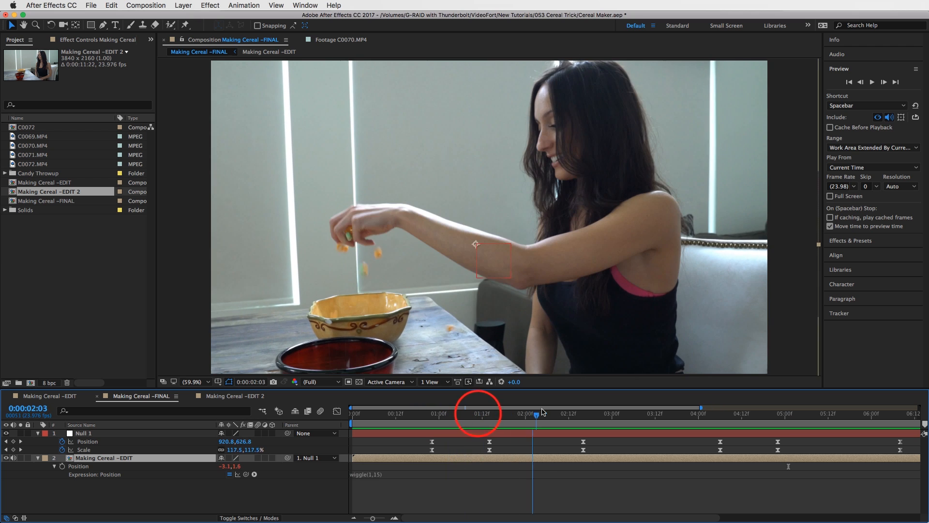
pyautogui.click(883, 81)
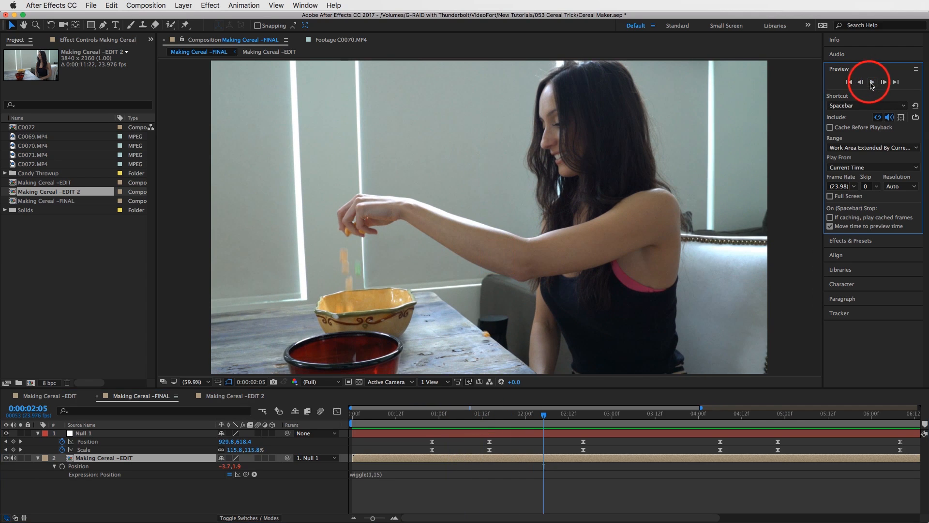
pyautogui.click(872, 81)
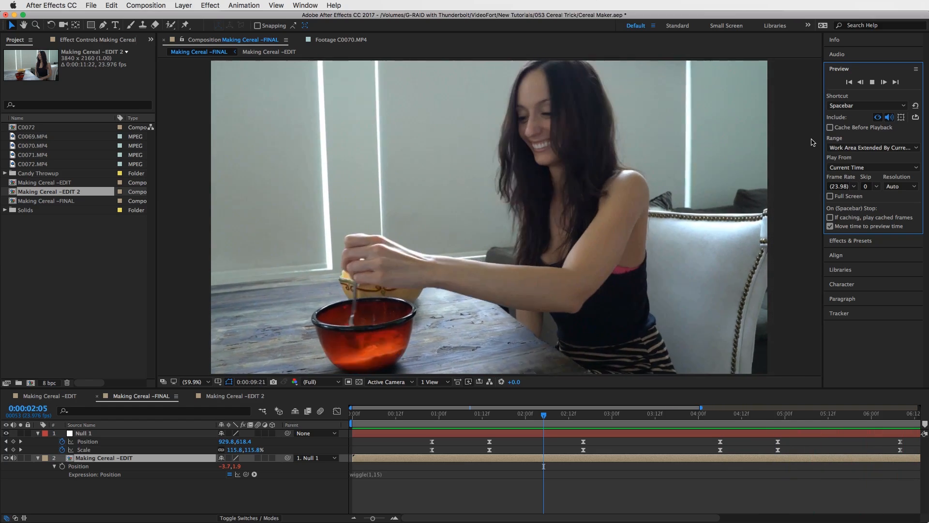
pyautogui.click(458, 413)
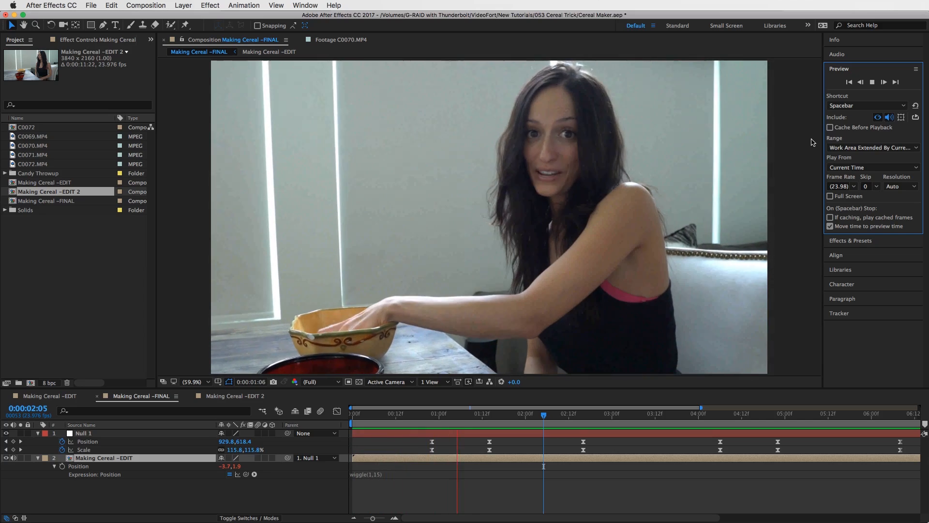